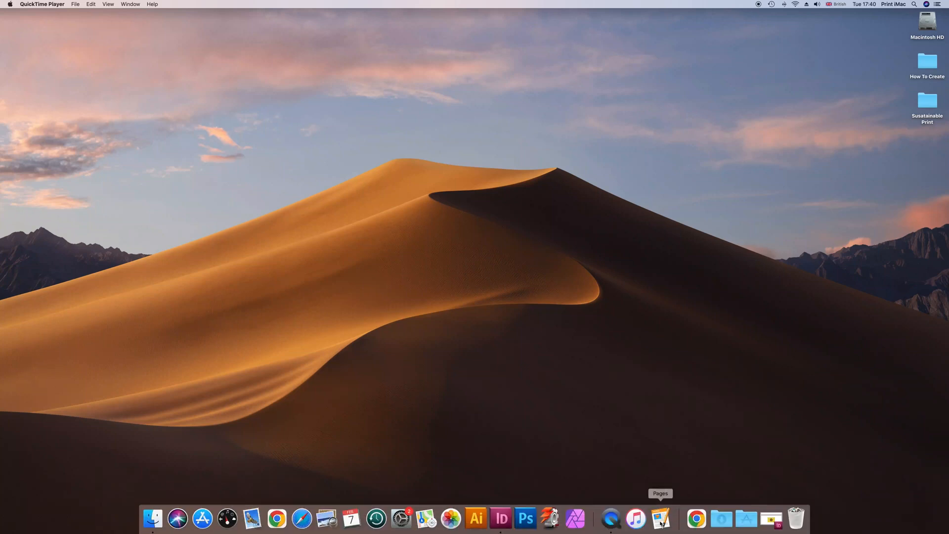
Launch Pages and create a new document from the Blank Landscape template
{"action": "left_click", "coordinate": [661, 518]}
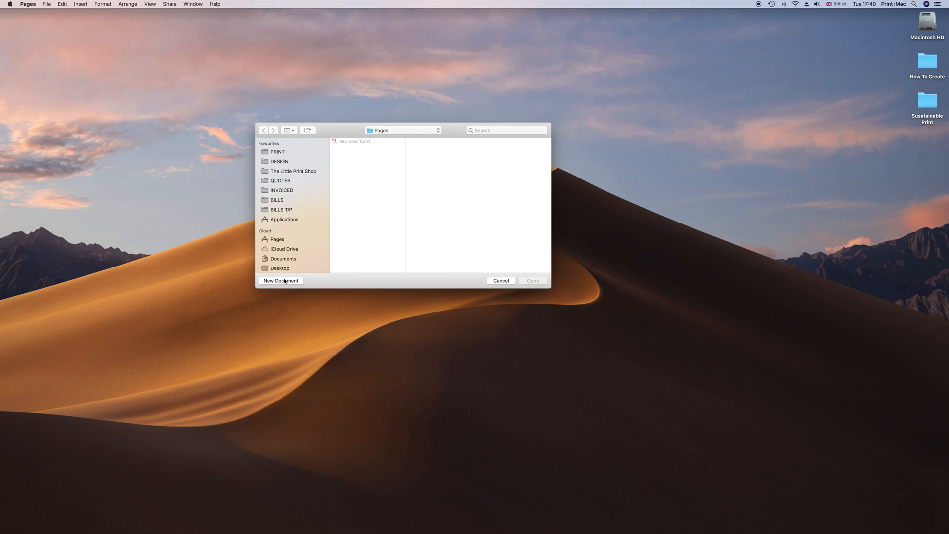
{"action": "left_click", "coordinate": [280, 280]}
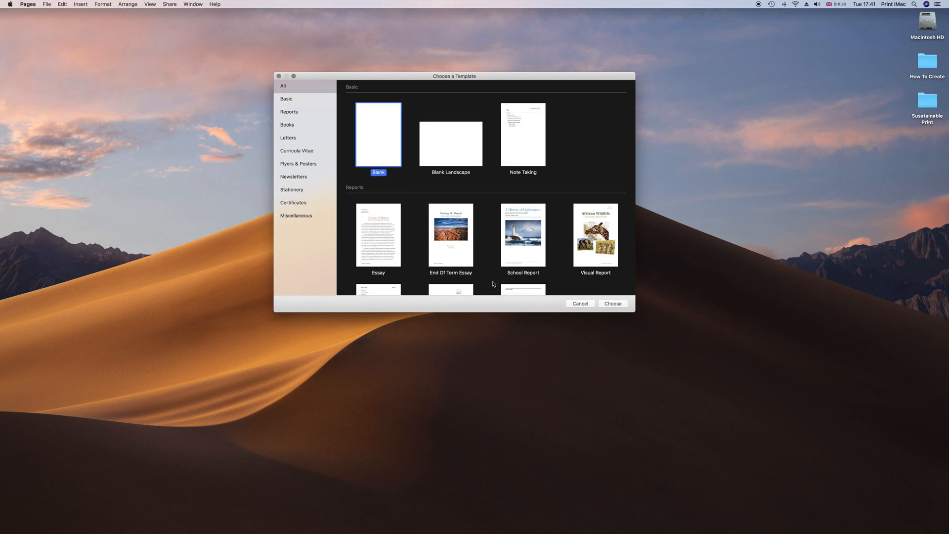
{"action": "left_click", "coordinate": [450, 143]}
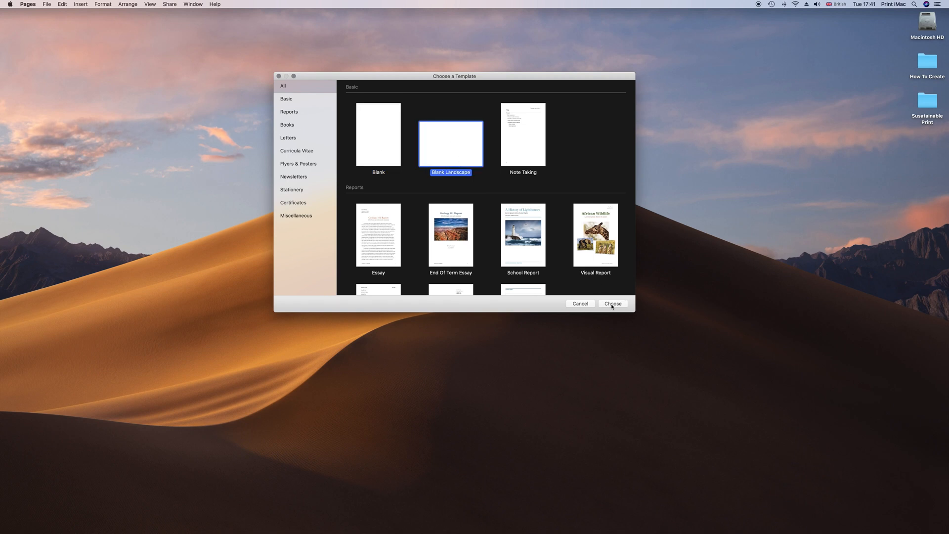
{"action": "left_click", "coordinate": [612, 303]}
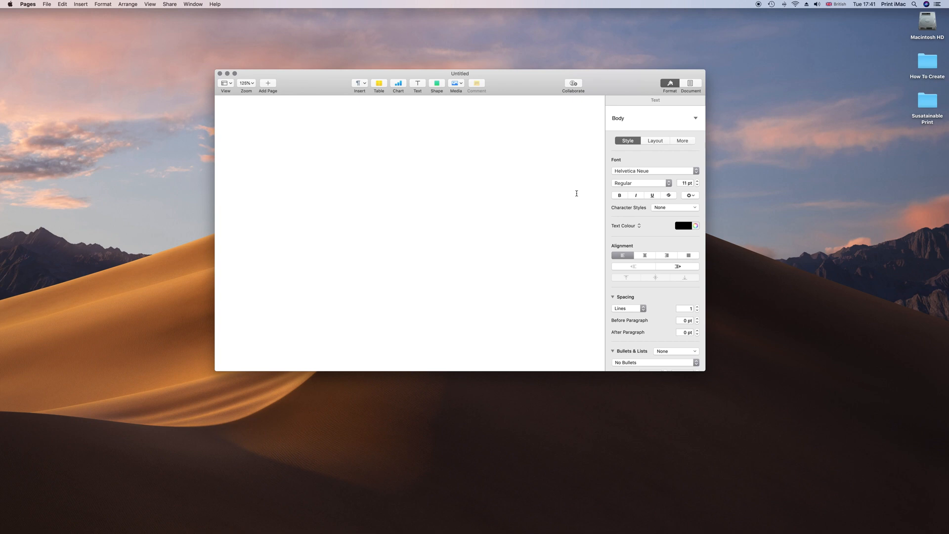
Show the Document sidebar and inspect the A4 paper size list
{"action": "left_click", "coordinate": [240, 124]}
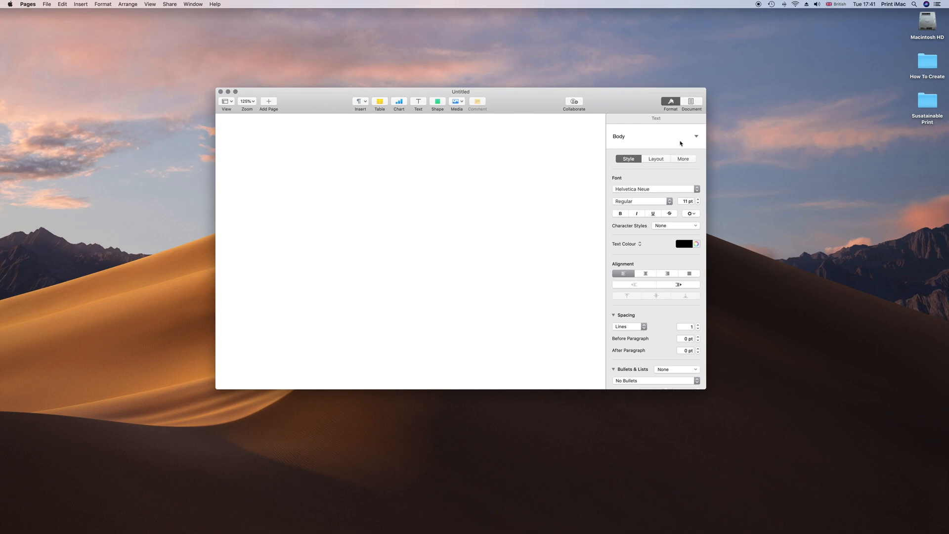
{"action": "mouse_move", "coordinate": [681, 144]}
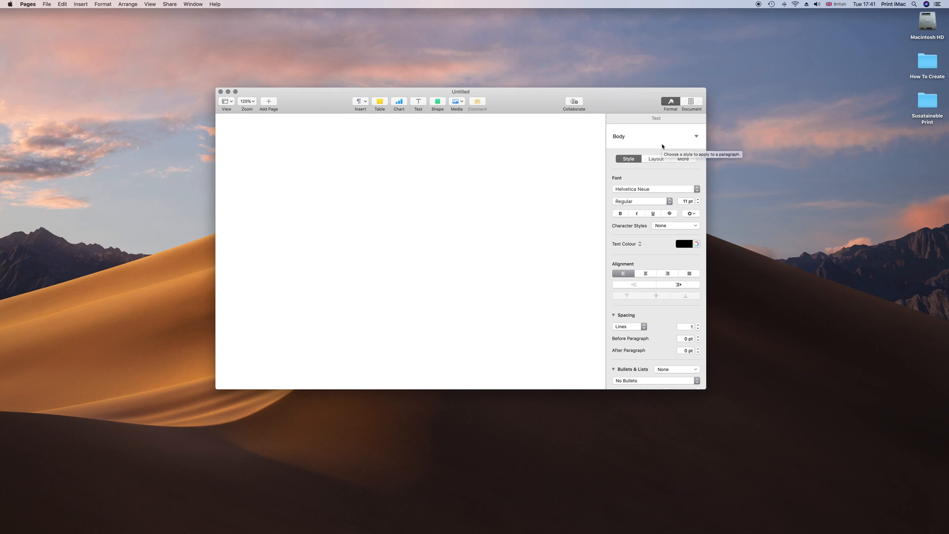
{"action": "mouse_move", "coordinate": [615, 103]}
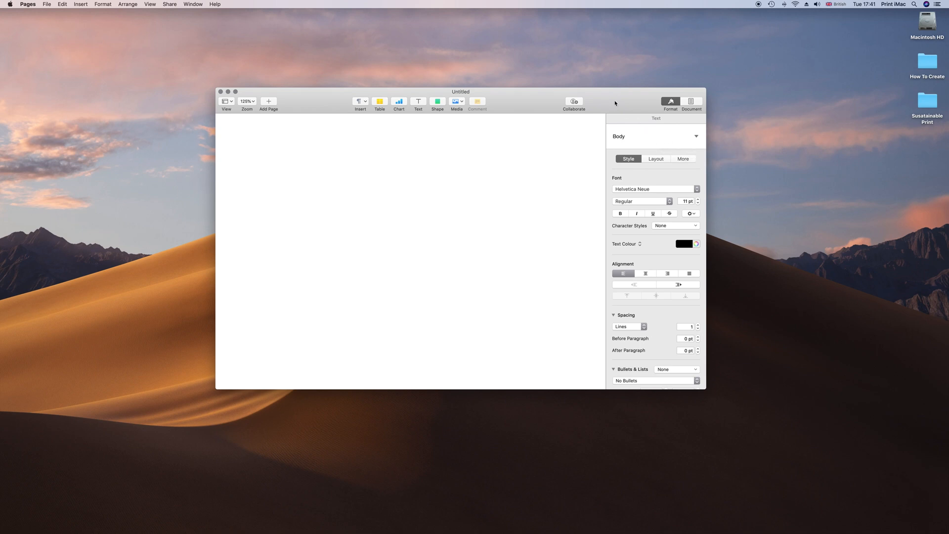
{"action": "left_click", "coordinate": [691, 102]}
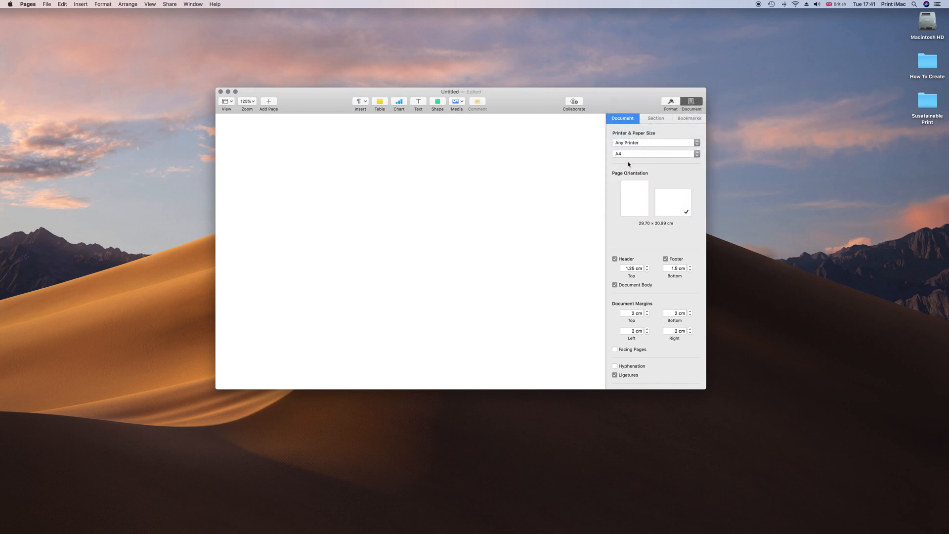
{"action": "left_click", "coordinate": [654, 154]}
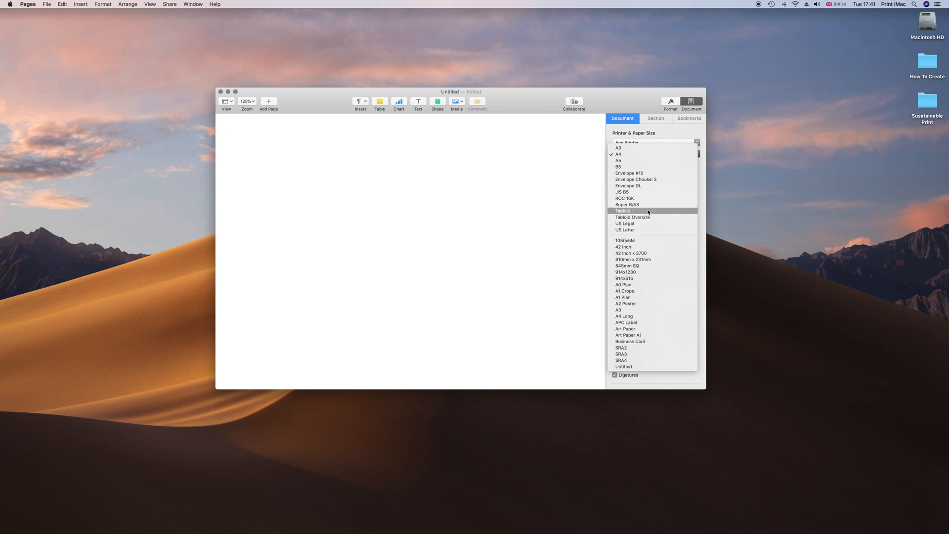
{"action": "left_click", "coordinate": [618, 154]}
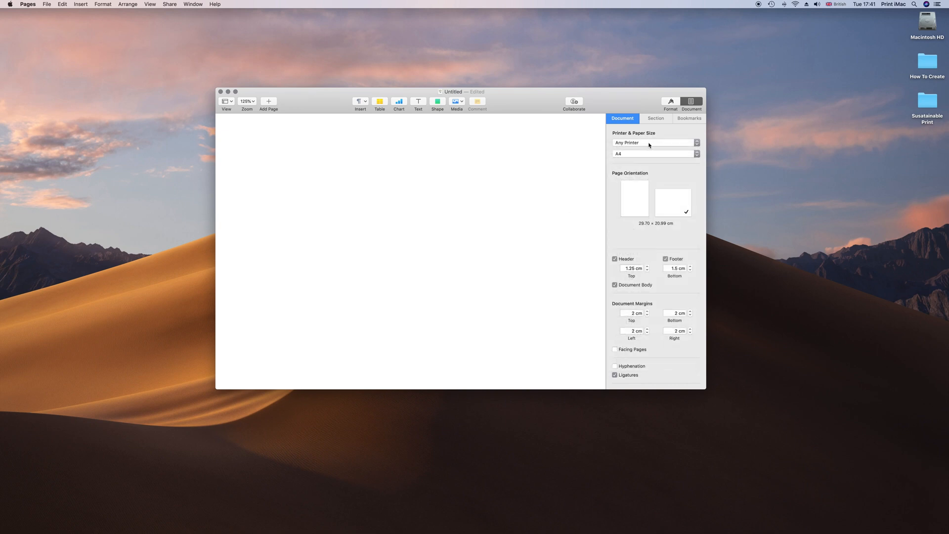
{"action": "left_click", "coordinate": [654, 154]}
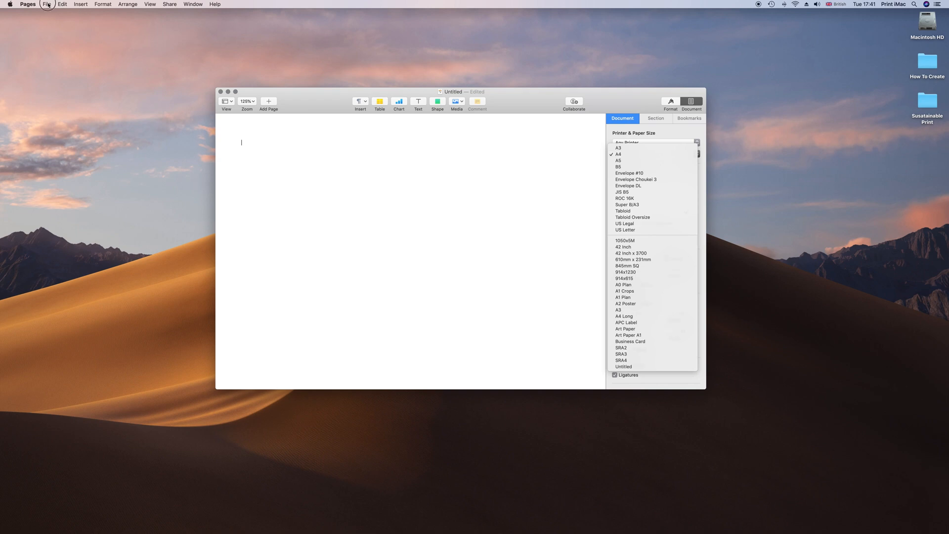
Open Page Setup and go to Manage Custom Sizes in the paper size list
{"action": "left_click", "coordinate": [46, 5]}
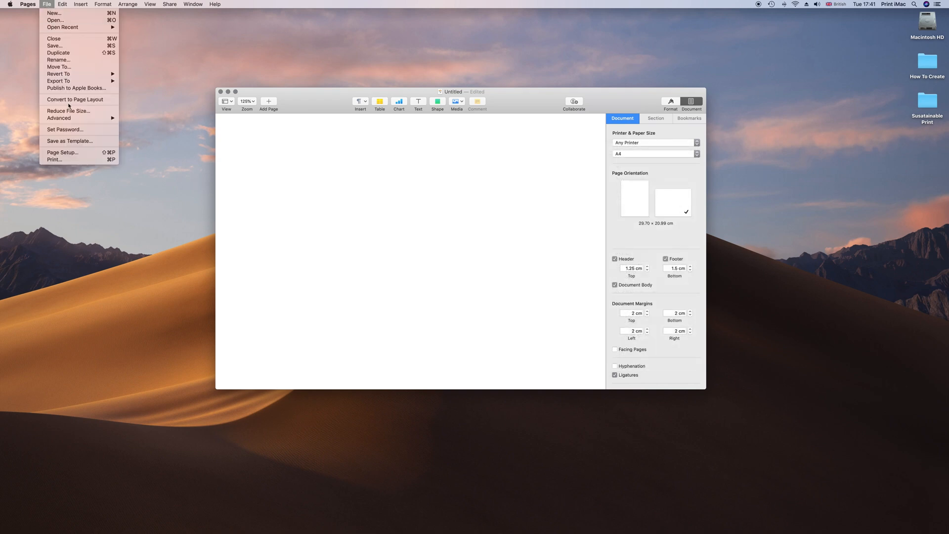
{"action": "left_click", "coordinate": [62, 151]}
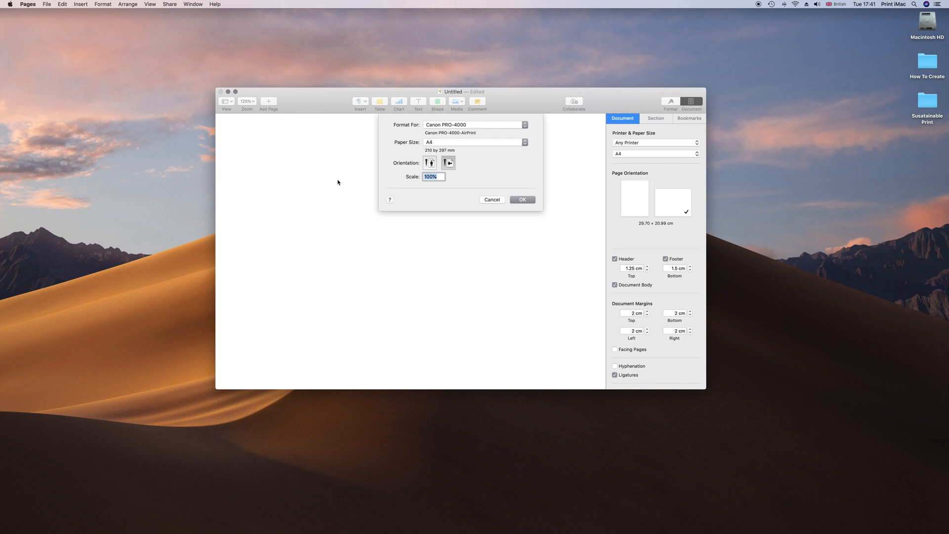
{"action": "left_click", "coordinate": [475, 125]}
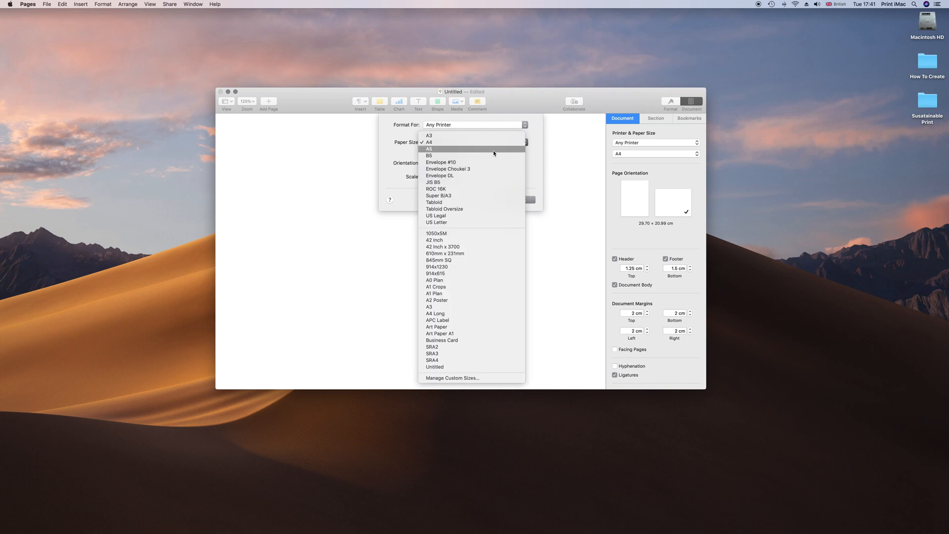
{"action": "left_click", "coordinate": [452, 377]}
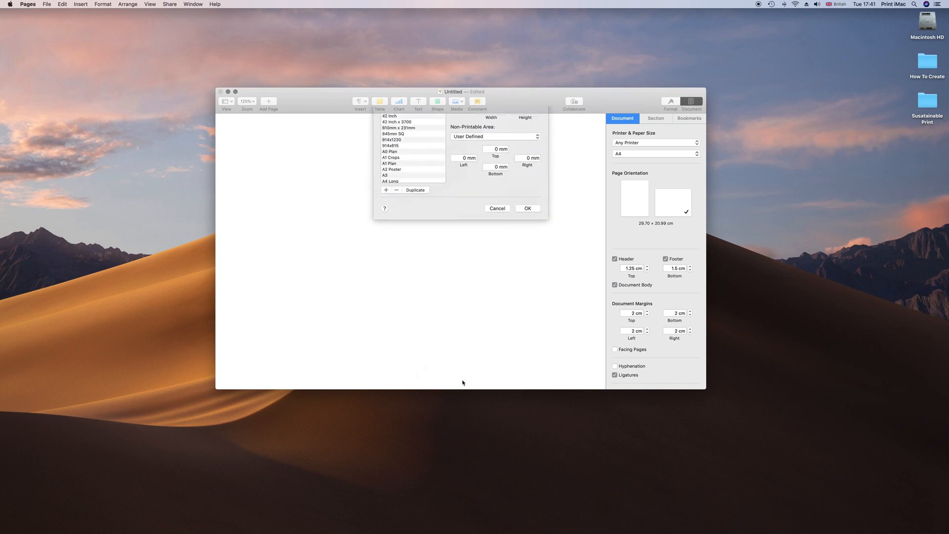
{"action": "left_click", "coordinate": [391, 184]}
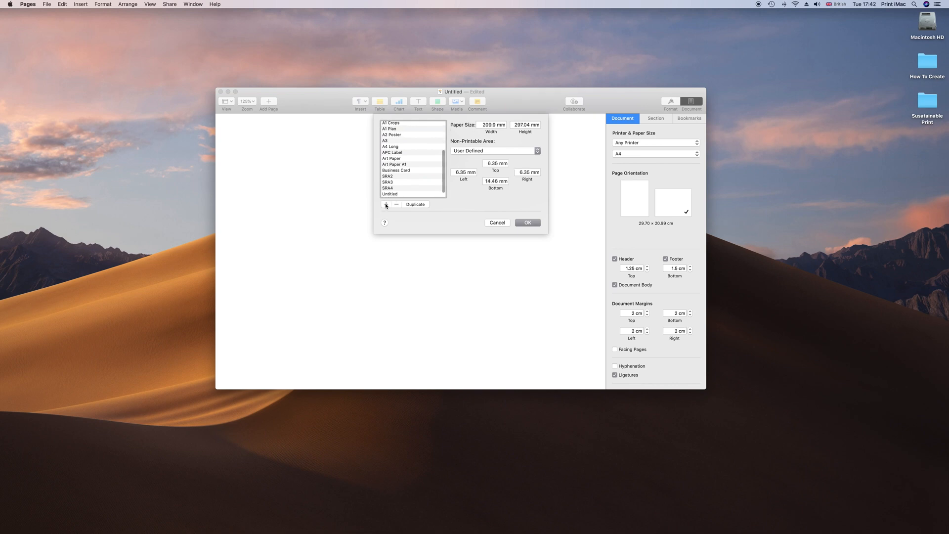
Add a 91 × 61 mm Business Card custom paper size and select it
{"action": "left_click", "coordinate": [493, 125]}
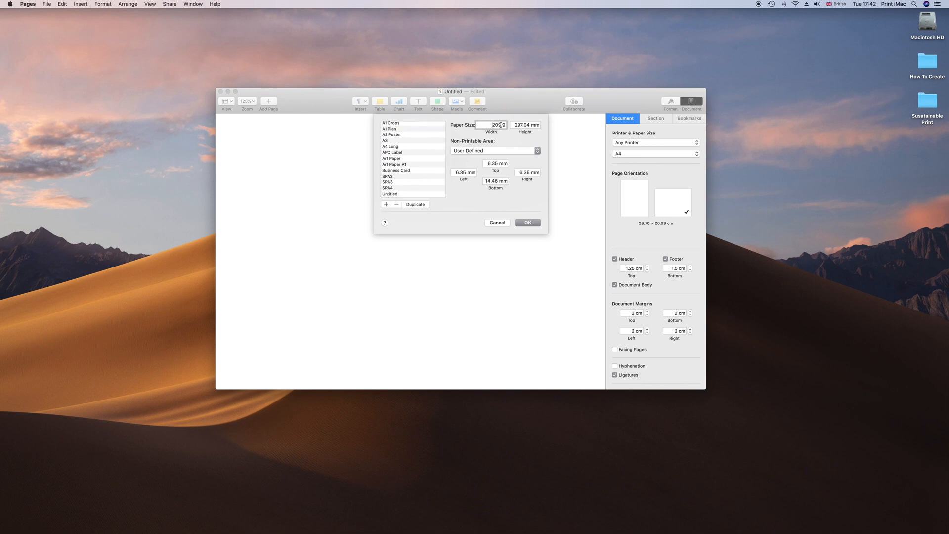
{"action": "type", "text": "61 mm"}
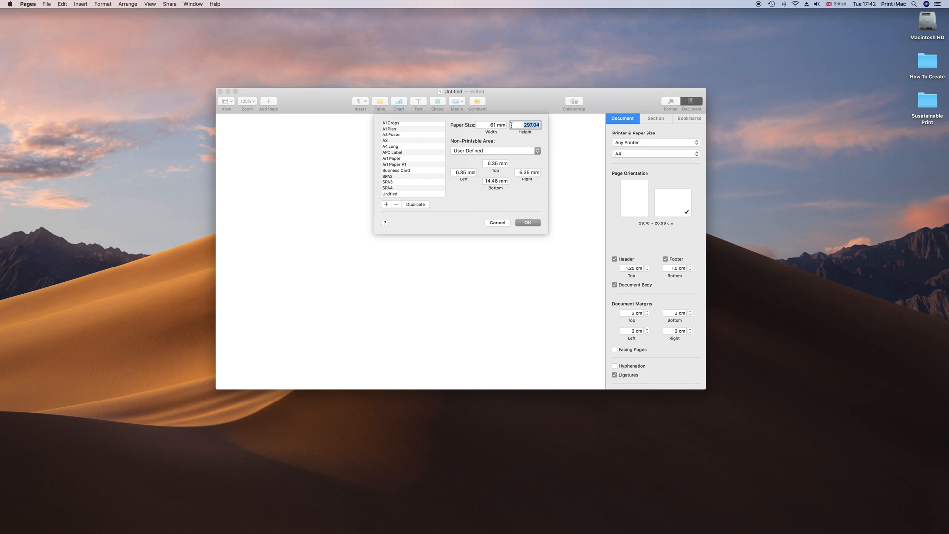
{"action": "left_click", "coordinate": [491, 124]}
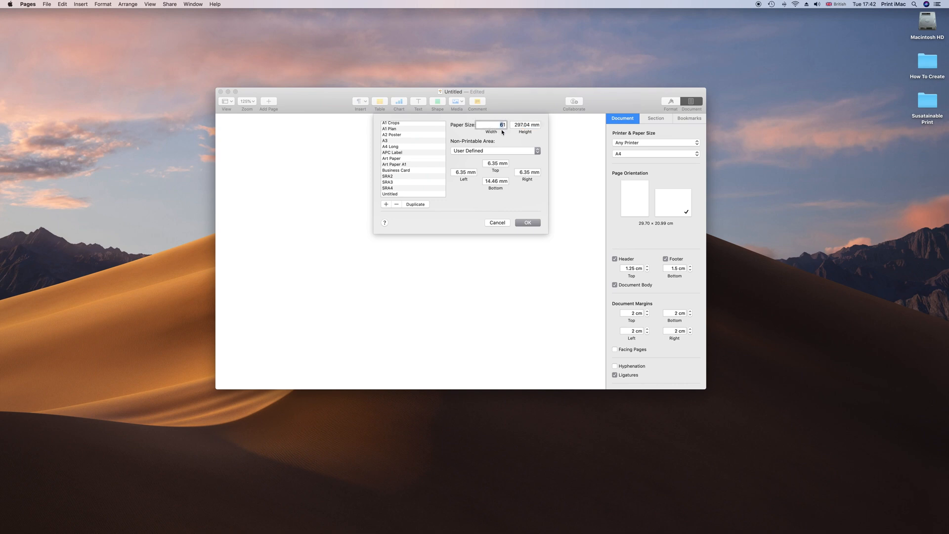
{"action": "left_click", "coordinate": [526, 124]}
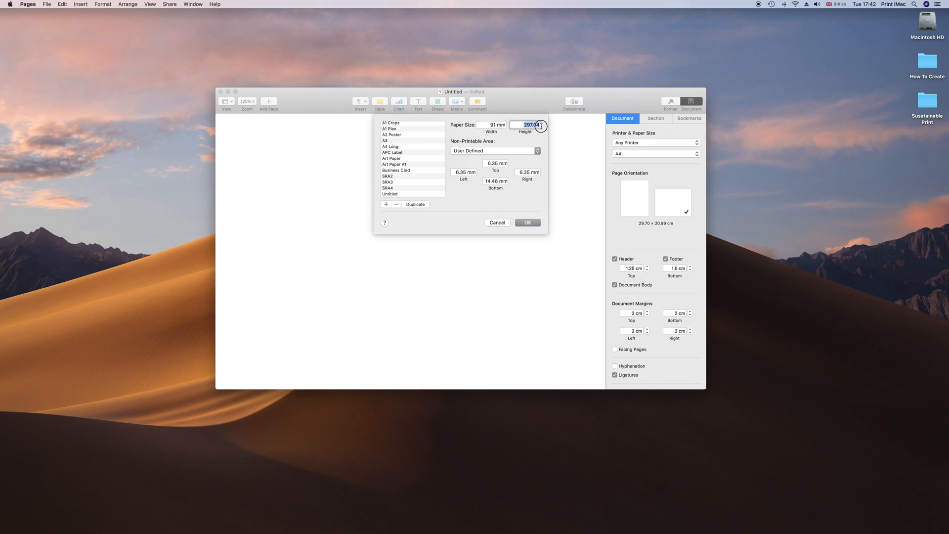
{"action": "type", "text": "61 mm"}
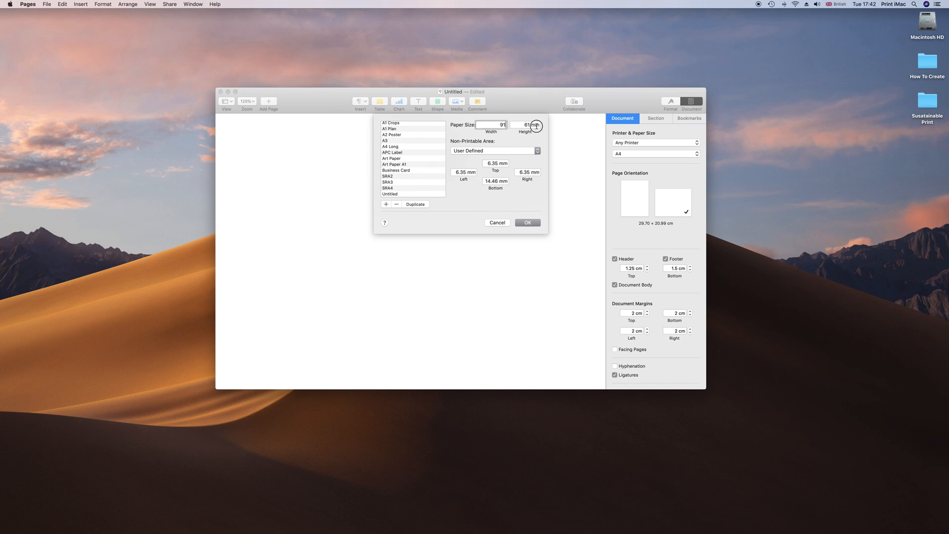
{"action": "left_click", "coordinate": [525, 124]}
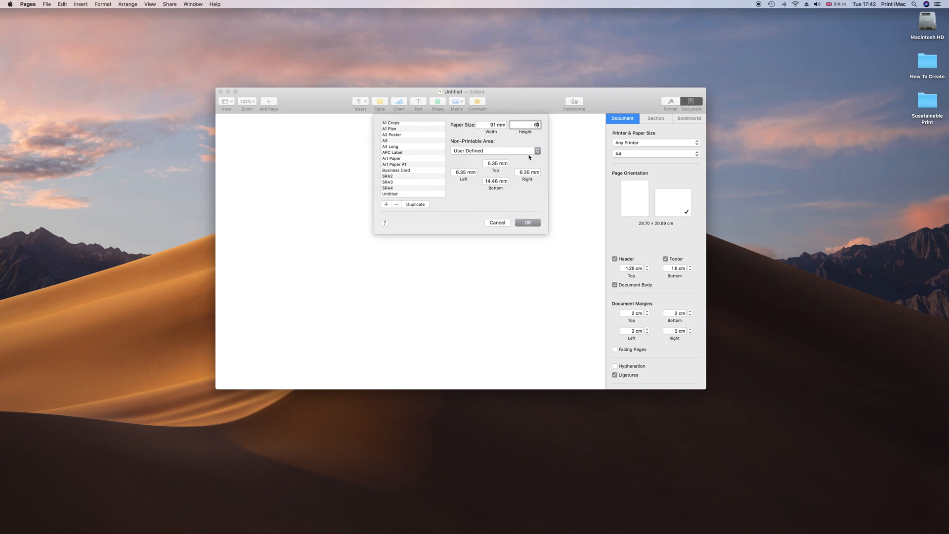
{"action": "type", "text": "1"}
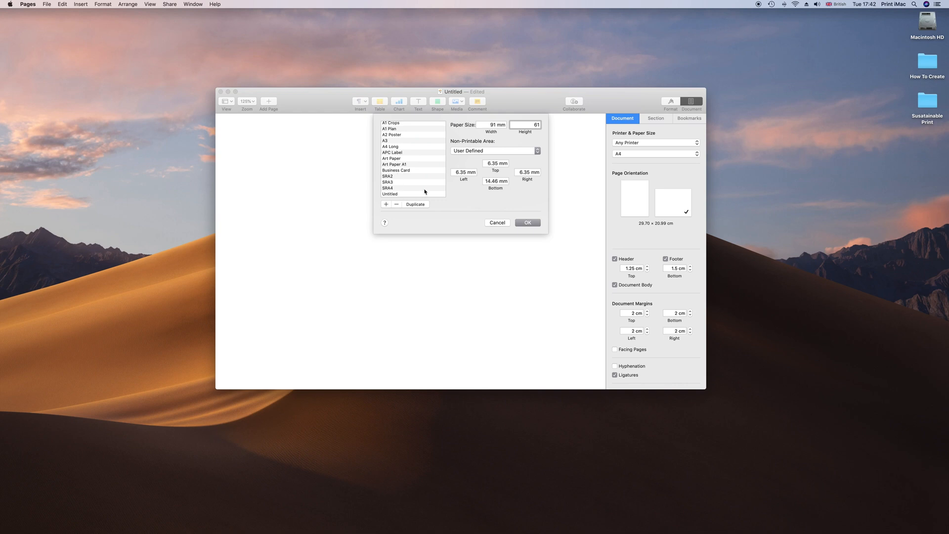
{"action": "left_click", "coordinate": [396, 170]}
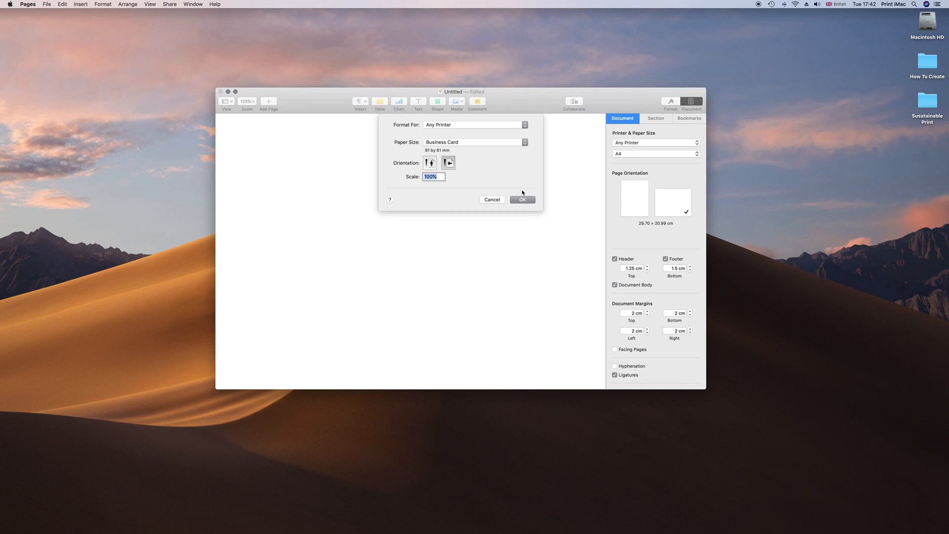
Apply the Business Card paper size to the document and adjust the page orientation
{"action": "left_click", "coordinate": [522, 200]}
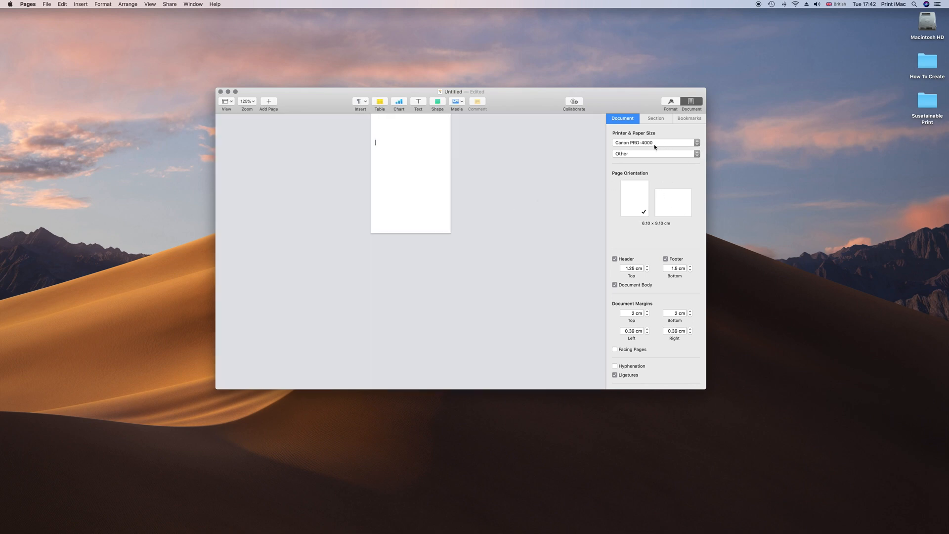
{"action": "left_click", "coordinate": [653, 143]}
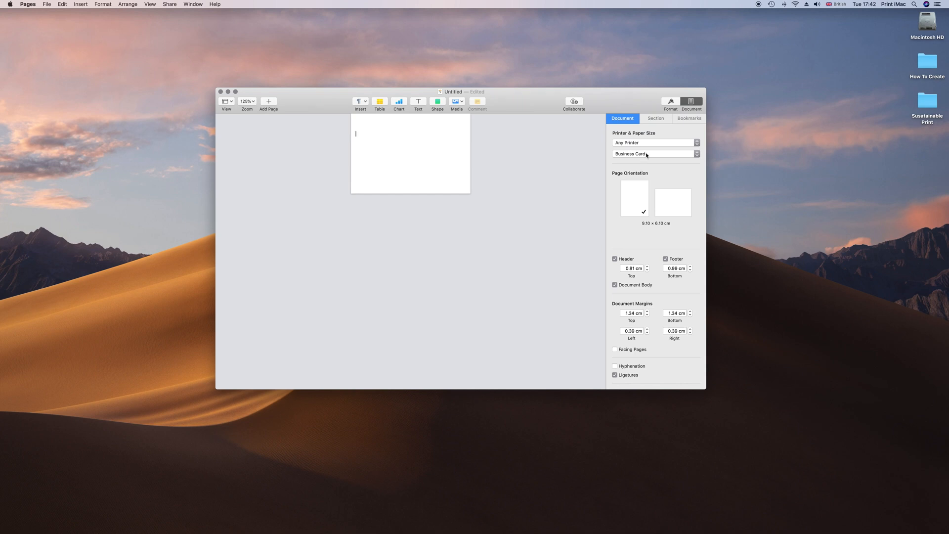
{"action": "left_click", "coordinate": [672, 201]}
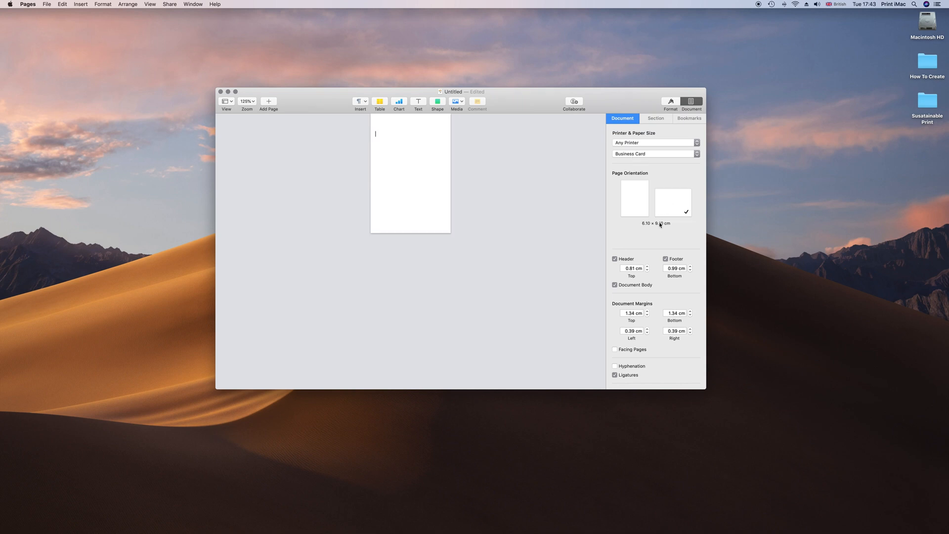
{"action": "left_click", "coordinate": [634, 199]}
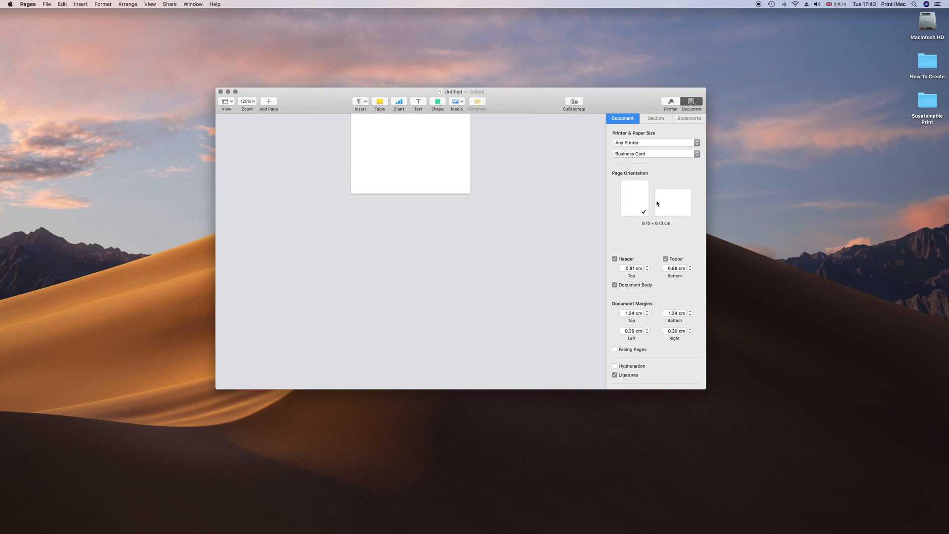
{"action": "mouse_move", "coordinate": [437, 169]}
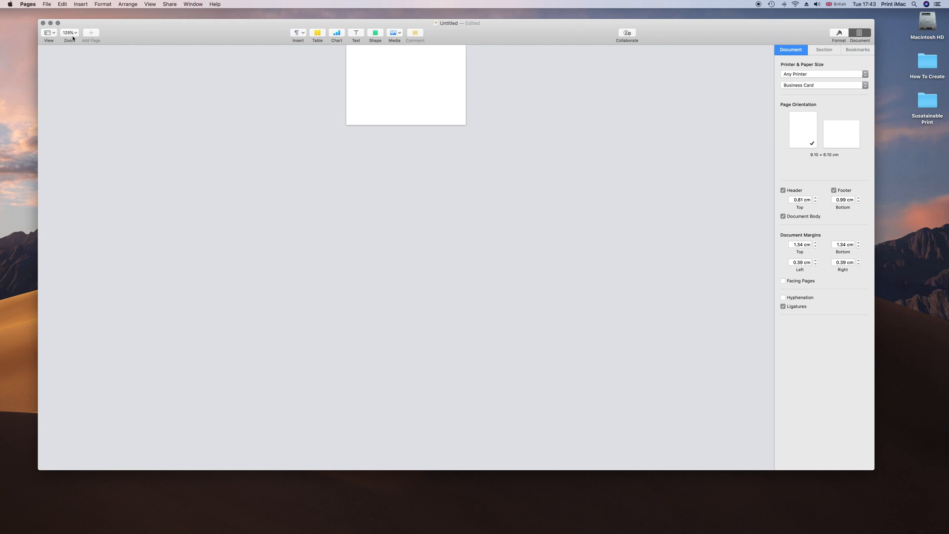
Zoom the page to 300% and turn off the header and footer
{"action": "left_click", "coordinate": [69, 32]}
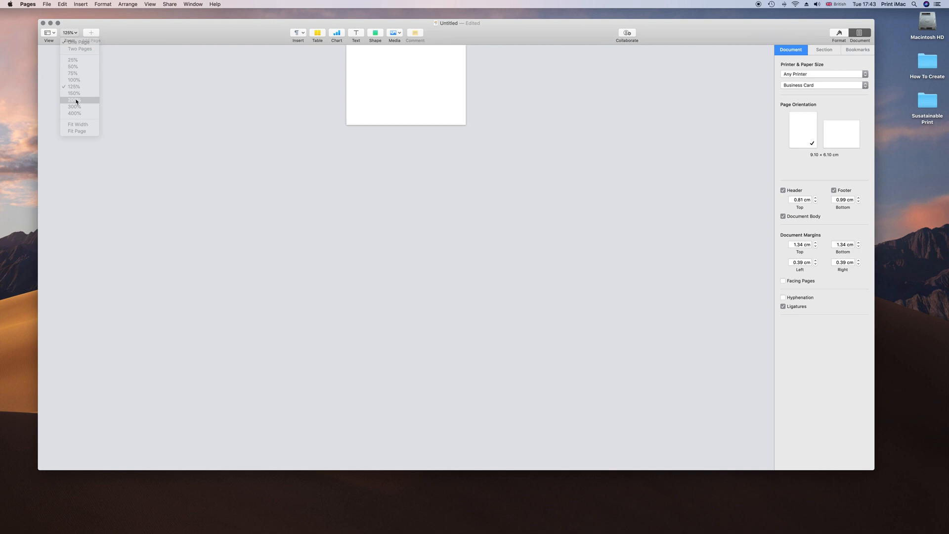
{"action": "left_click", "coordinate": [74, 100]}
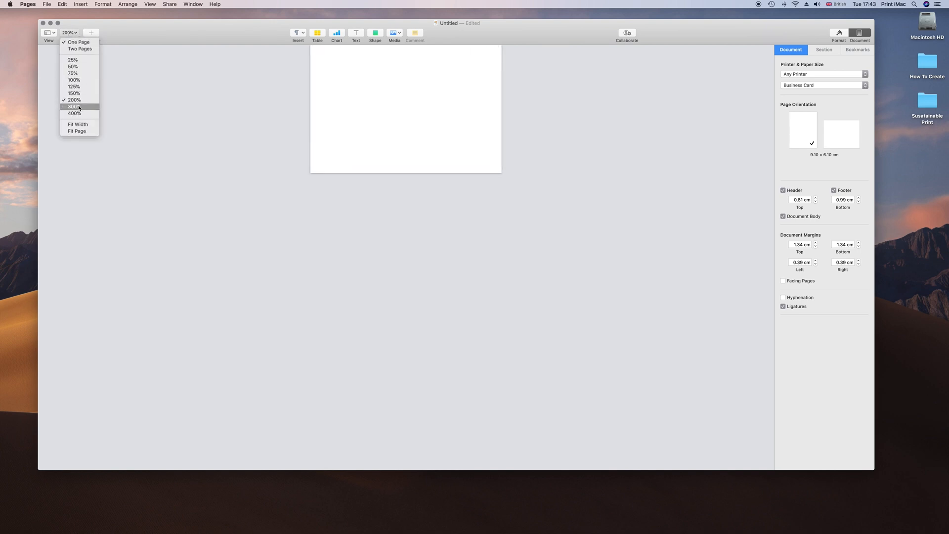
{"action": "left_click", "coordinate": [73, 107]}
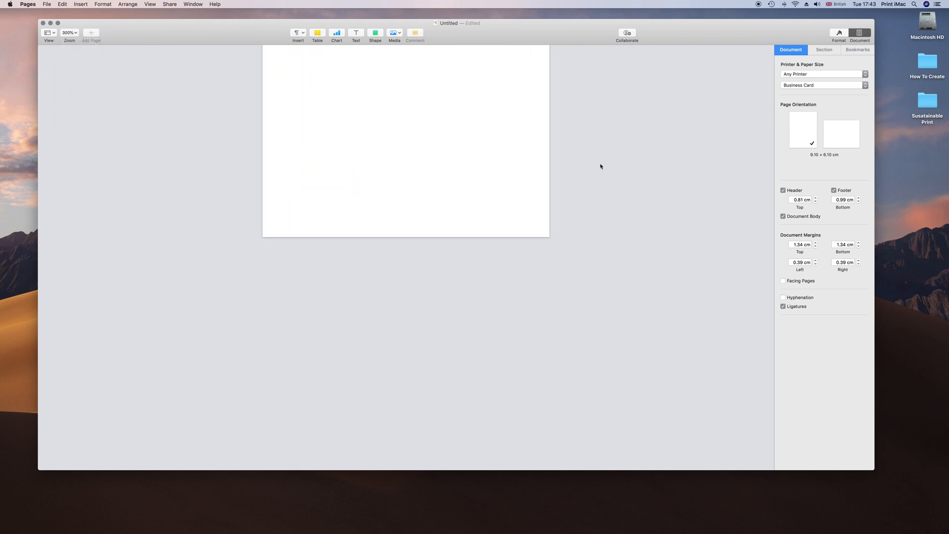
{"action": "mouse_move", "coordinate": [809, 207]}
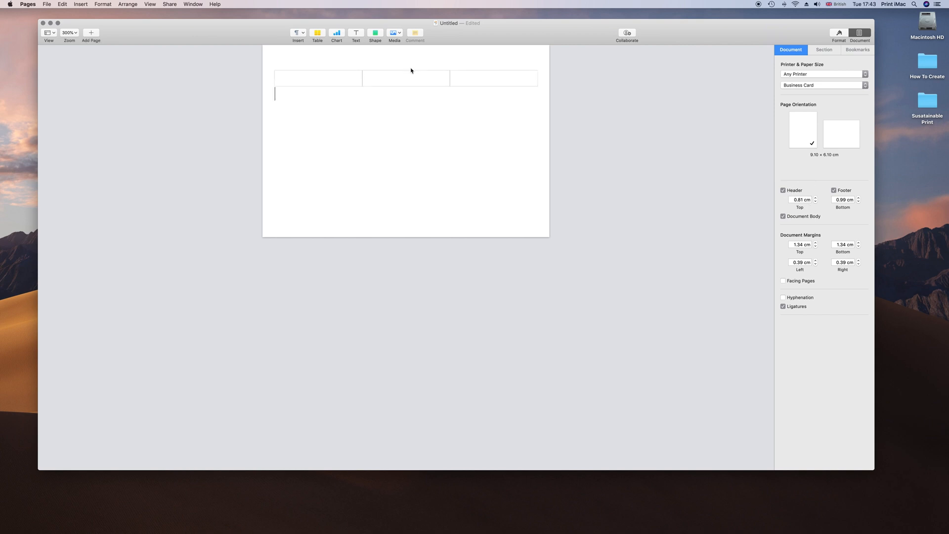
{"action": "left_click", "coordinate": [783, 190]}
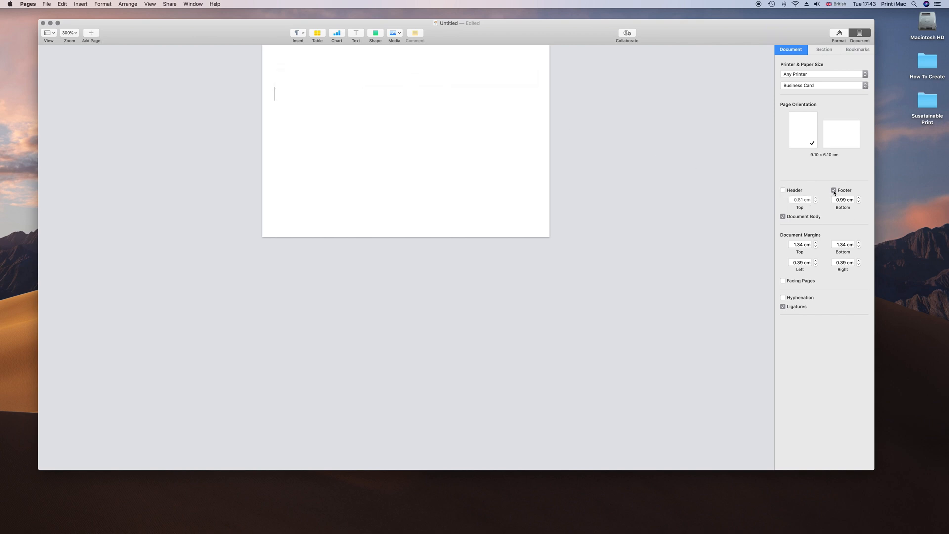
{"action": "left_click", "coordinate": [834, 190]}
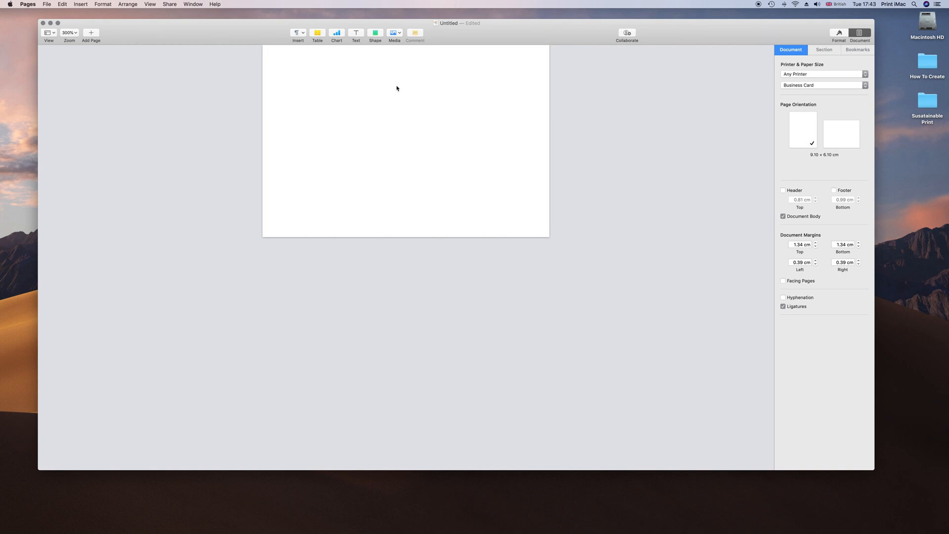
Set the top, bottom, left and right document margins to 0.8 cm
{"action": "left_click", "coordinate": [290, 94]}
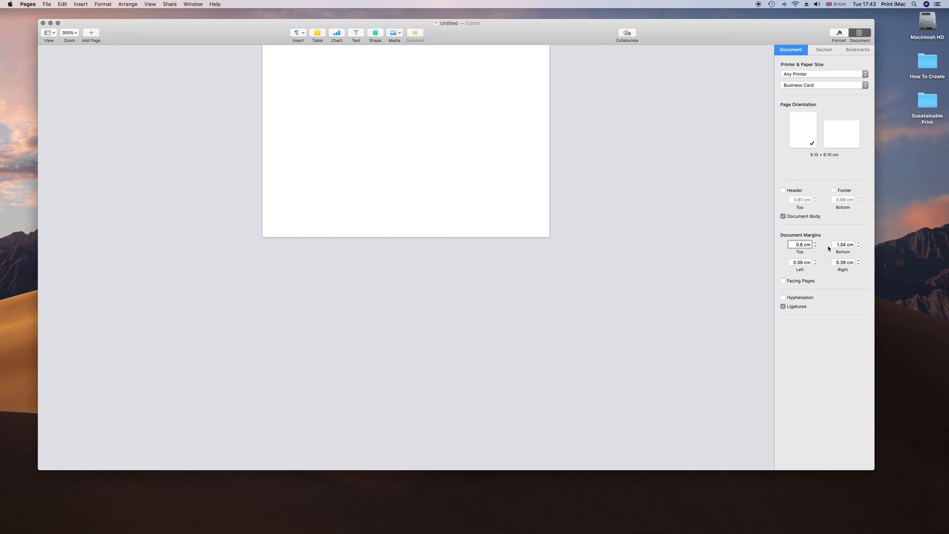
{"action": "type", "text": "0 cm"}
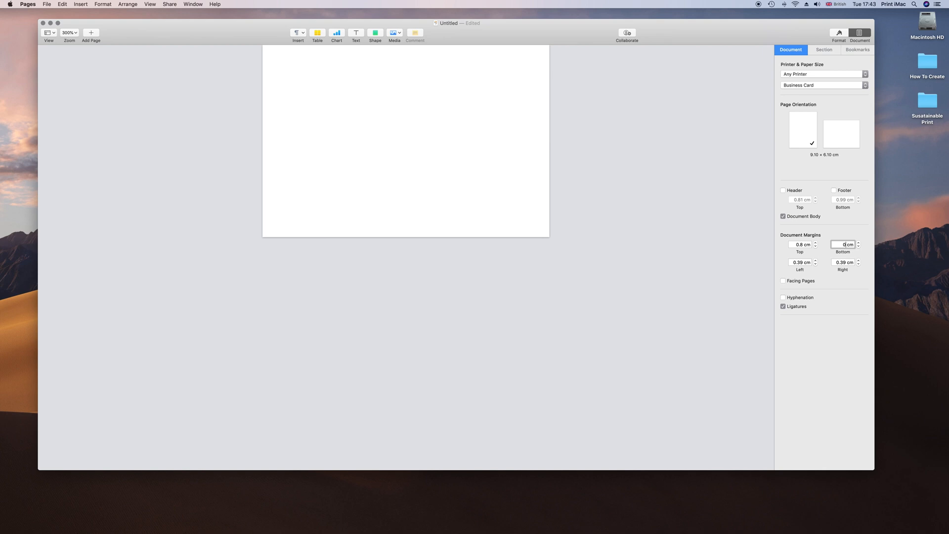
{"action": "left_click", "coordinate": [800, 262]}
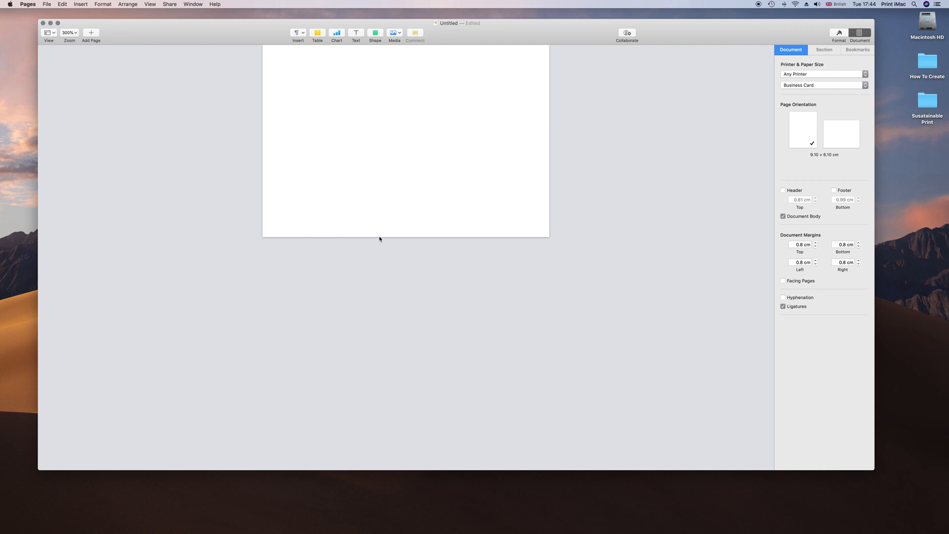
{"action": "left_click", "coordinate": [414, 138]}
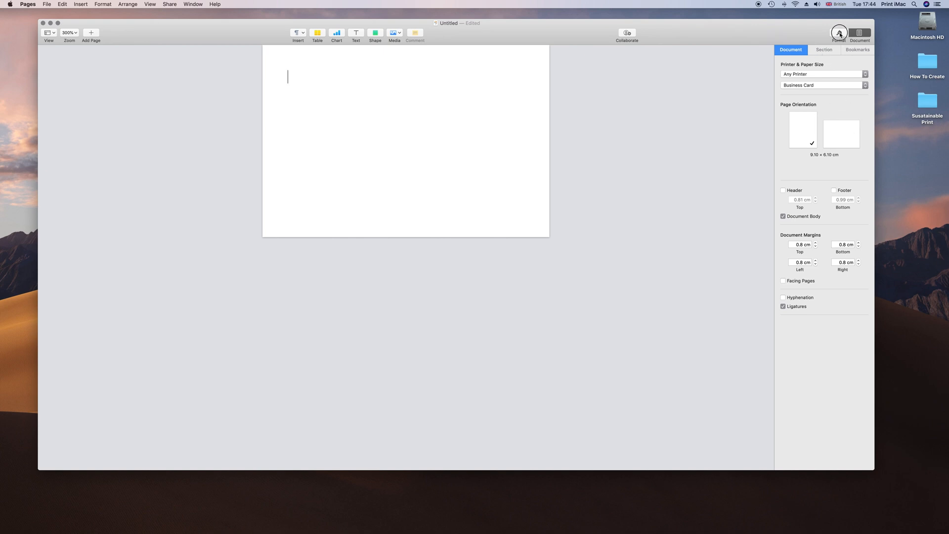
{"action": "left_click", "coordinate": [839, 32]}
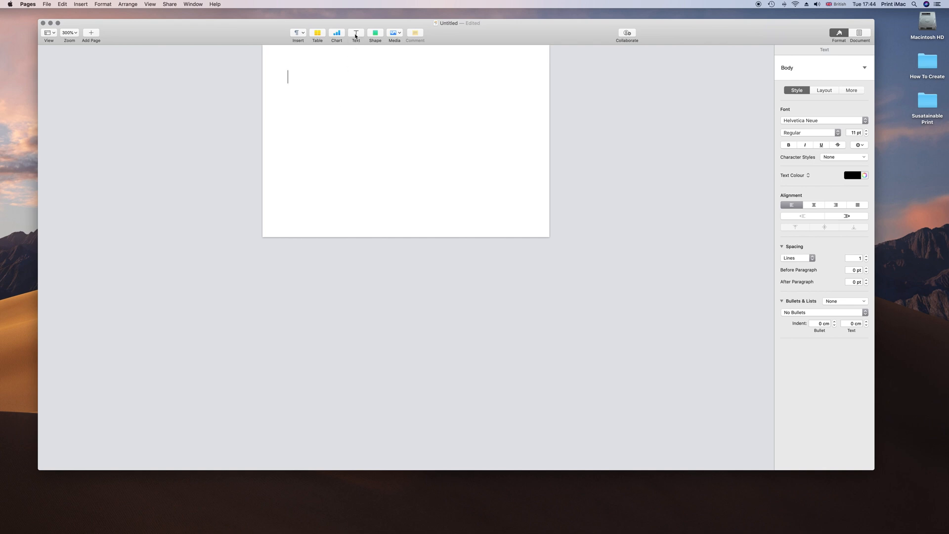
{"action": "left_click", "coordinate": [355, 33]}
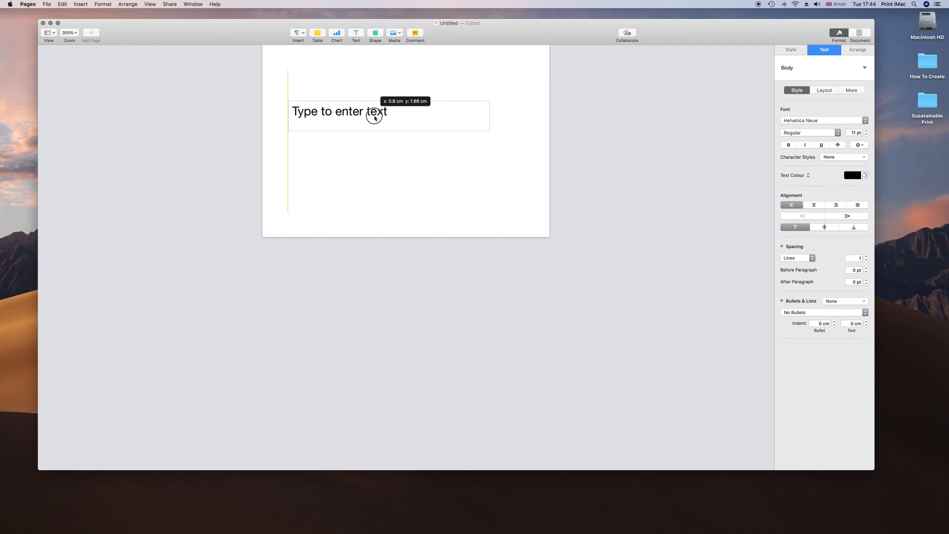
{"action": "left_click_drag", "start_coordinate": [374, 116], "coordinate": [374, 82]}
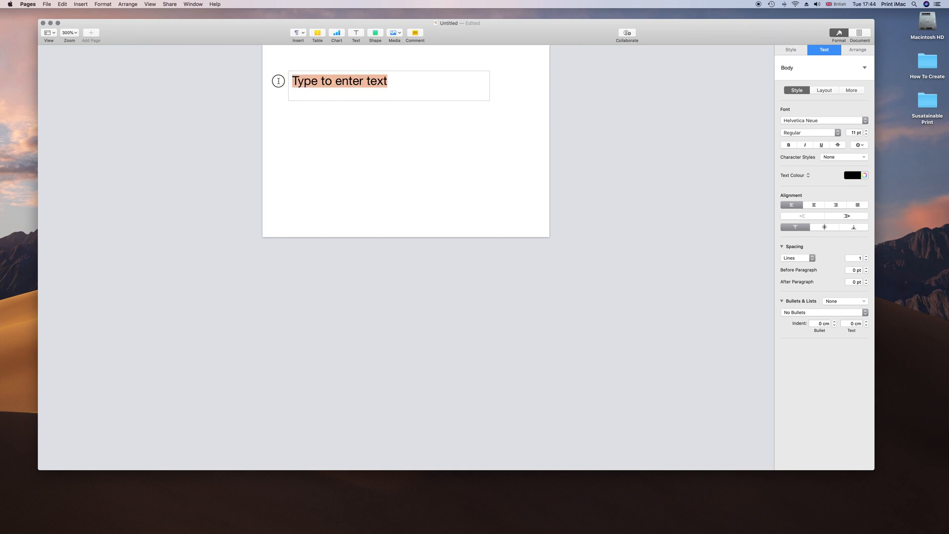
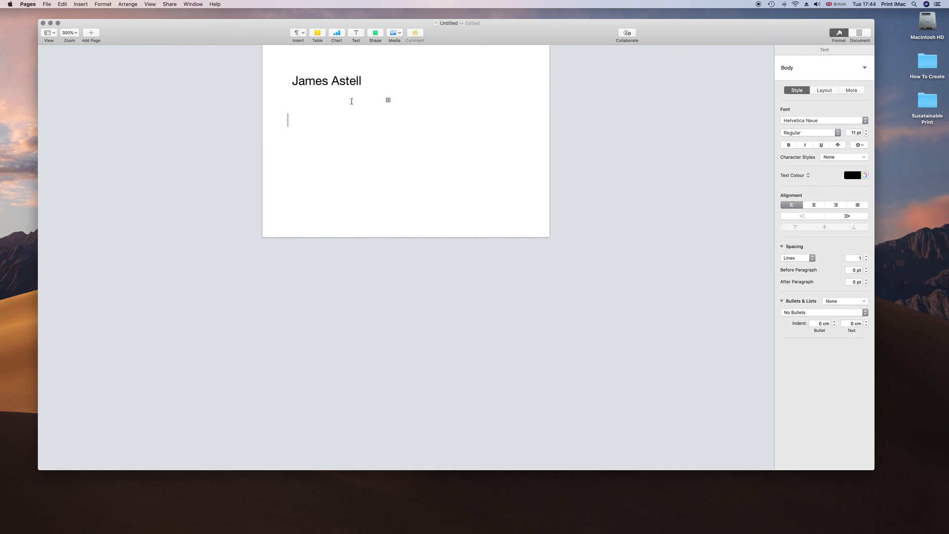
{"action": "left_click", "coordinate": [326, 81]}
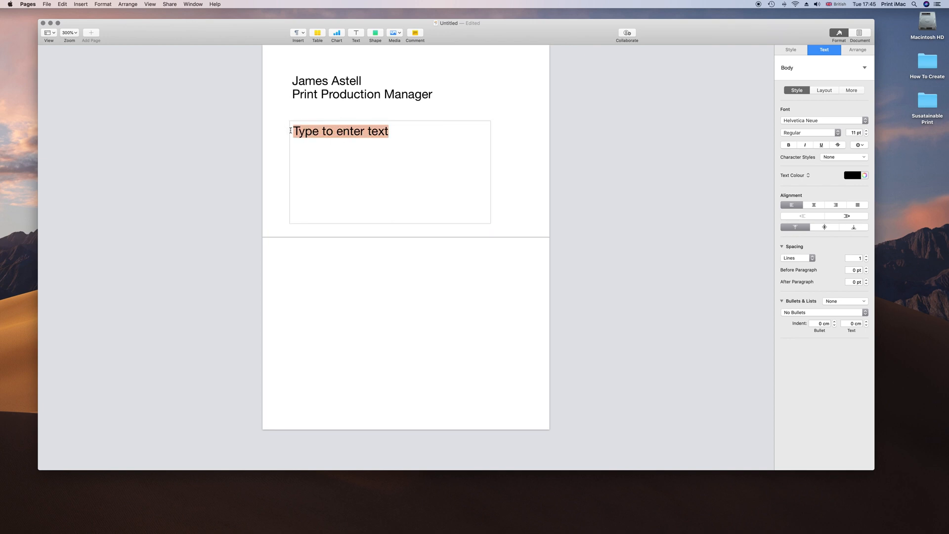
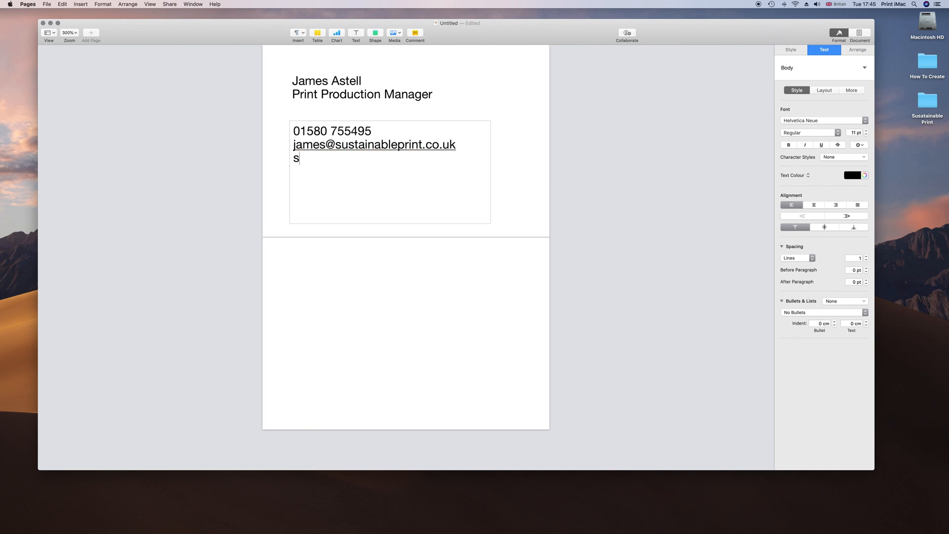
{"action": "type", "text": "ustainabel"}
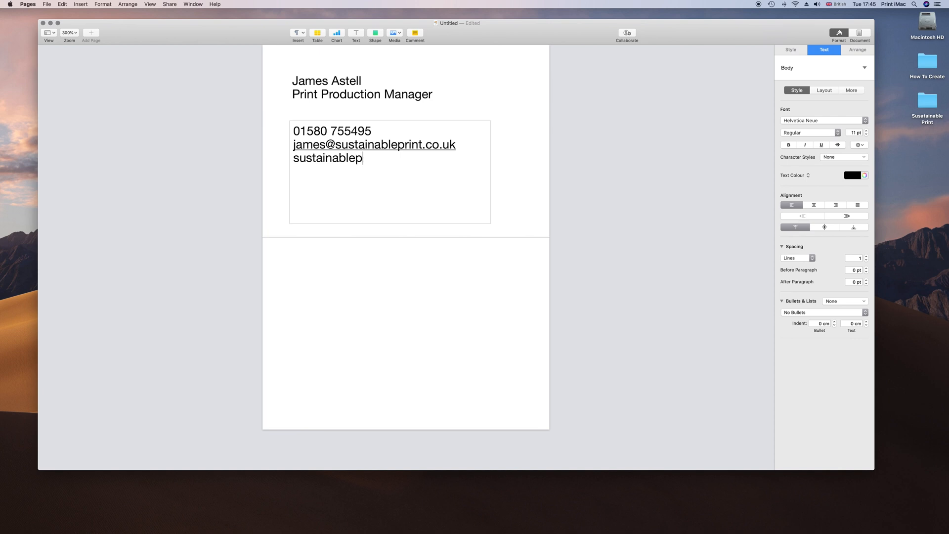
{"action": "type", "text": "print.co.u"}
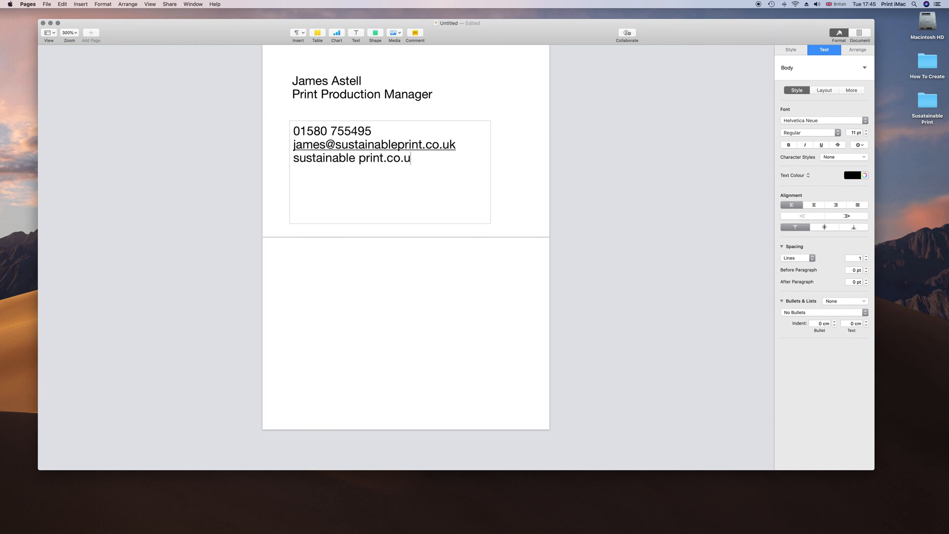
{"action": "type", "text": "k"}
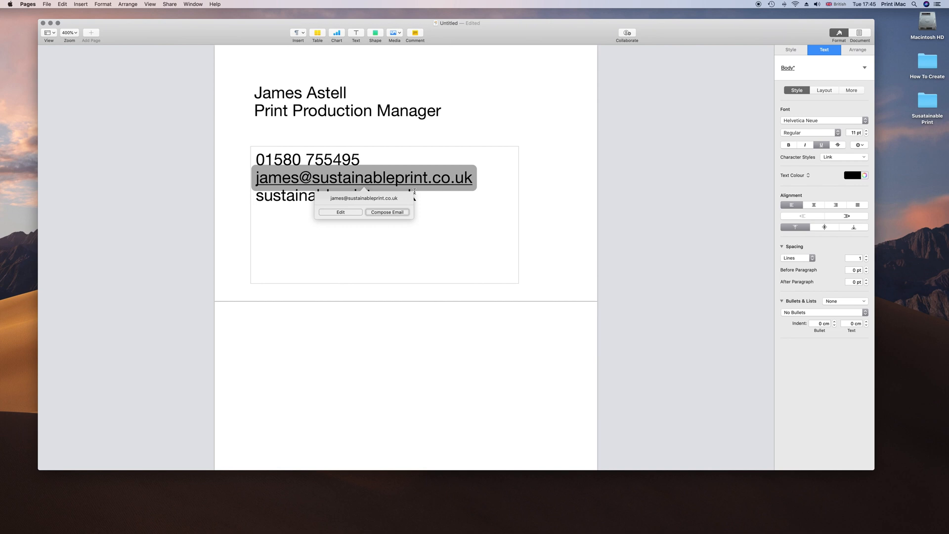
Remove the hyperlink from the email address using the right-click menu
{"action": "right_click", "coordinate": [364, 177]}
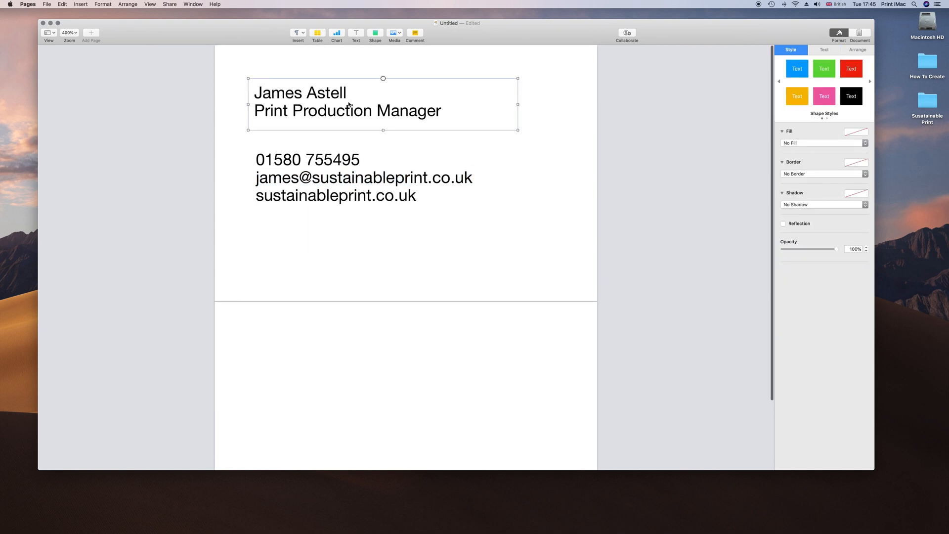
Set the name and job title in Raleway, with the name in bold
{"action": "double_click", "coordinate": [348, 102]}
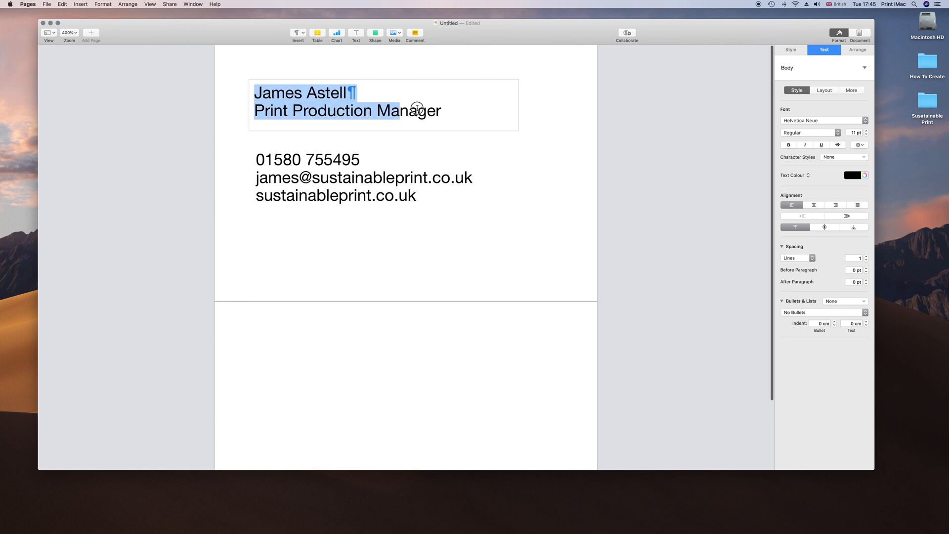
{"action": "left_click", "coordinate": [823, 120]}
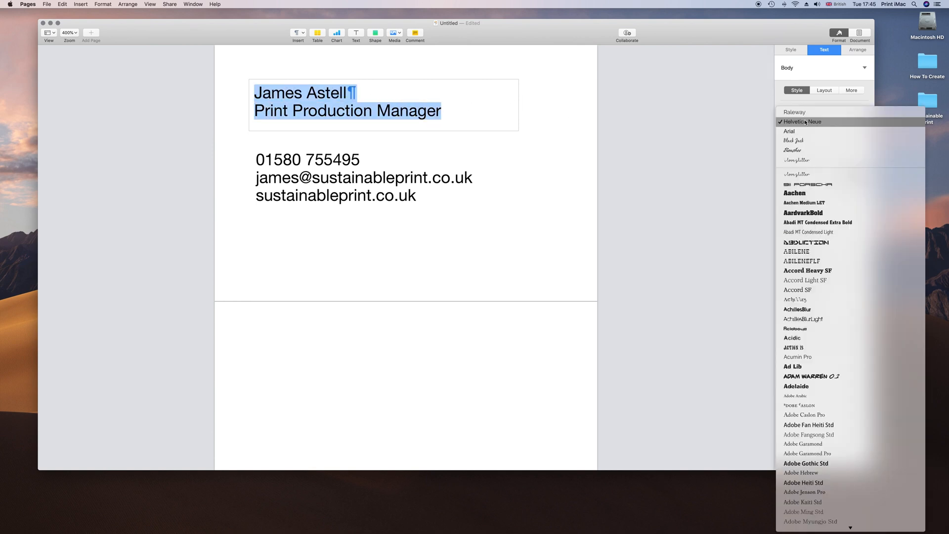
{"action": "scroll", "scroll_direction": "down", "scroll_amount": 3}
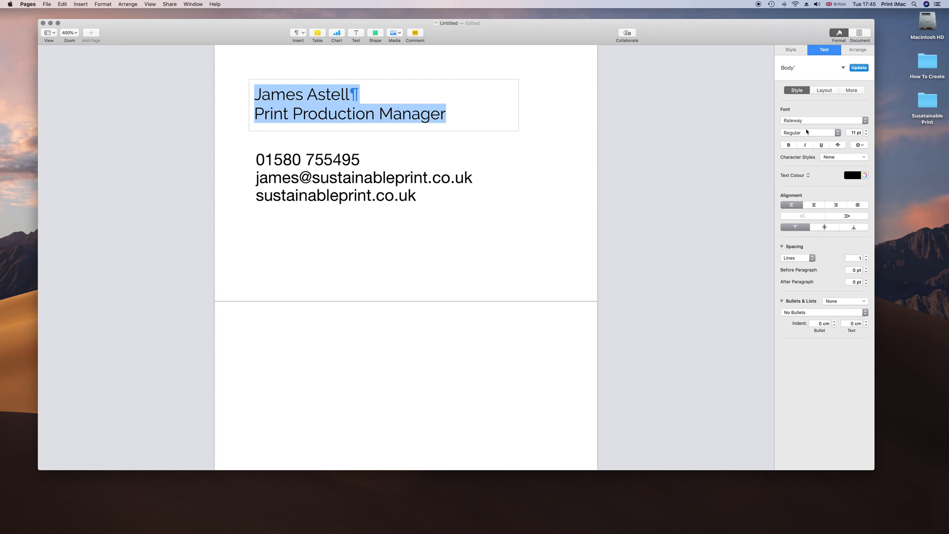
{"action": "left_click", "coordinate": [811, 133]}
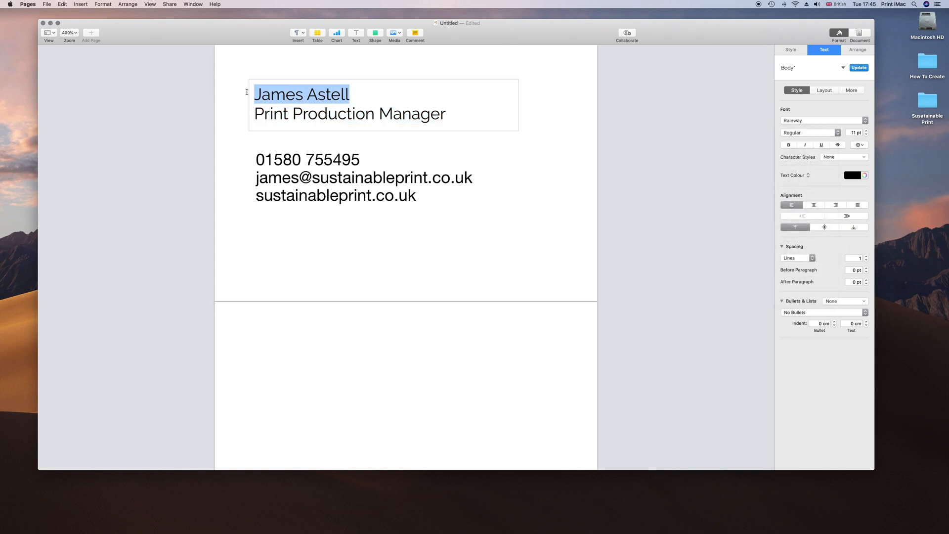
{"action": "left_click", "coordinate": [809, 132]}
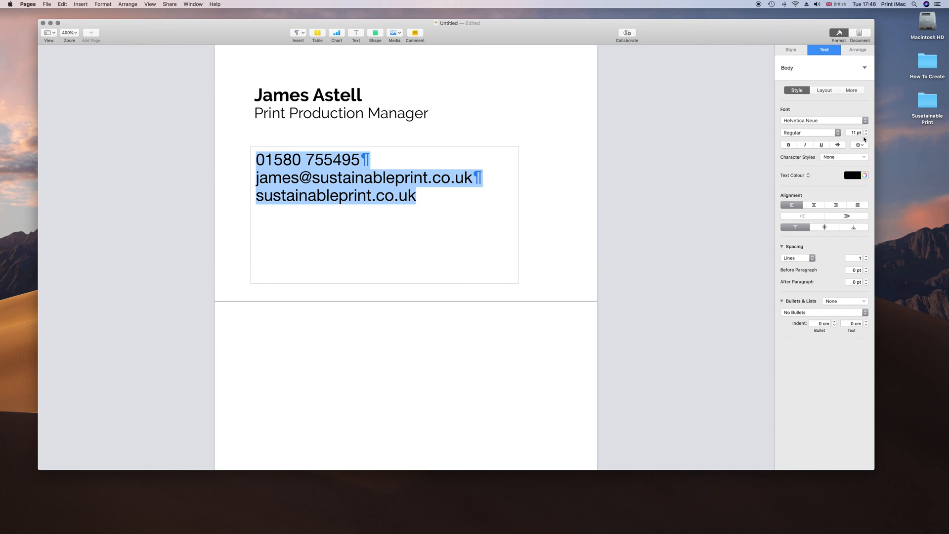
Set the phone, email and website lines in a lighter Raleway weight
{"action": "left_click", "coordinate": [820, 121]}
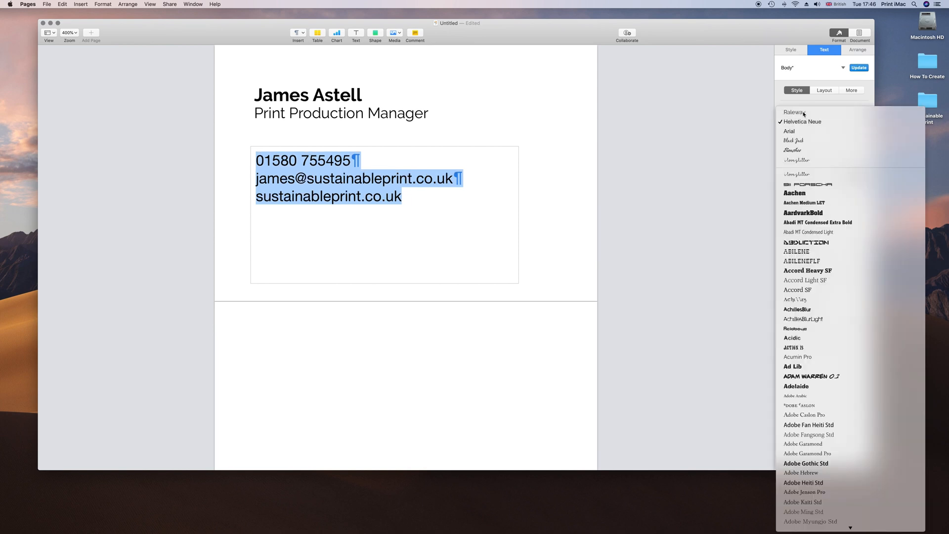
{"action": "left_click", "coordinate": [793, 113]}
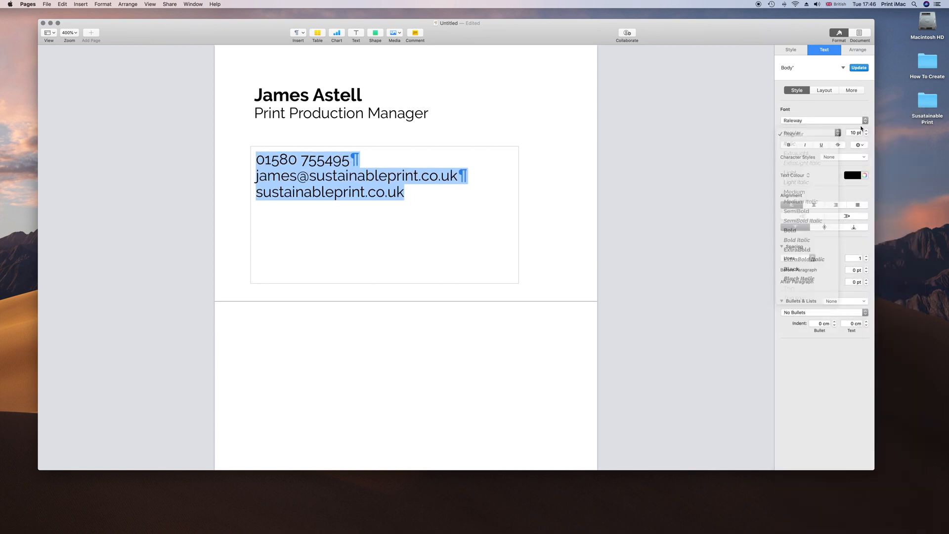
{"action": "left_click", "coordinate": [307, 97]}
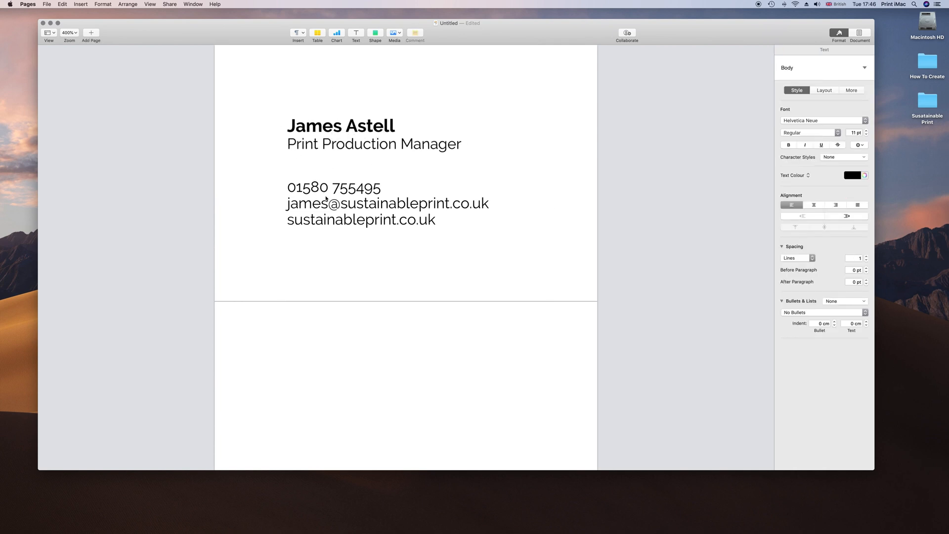
{"action": "left_click", "coordinate": [393, 78]}
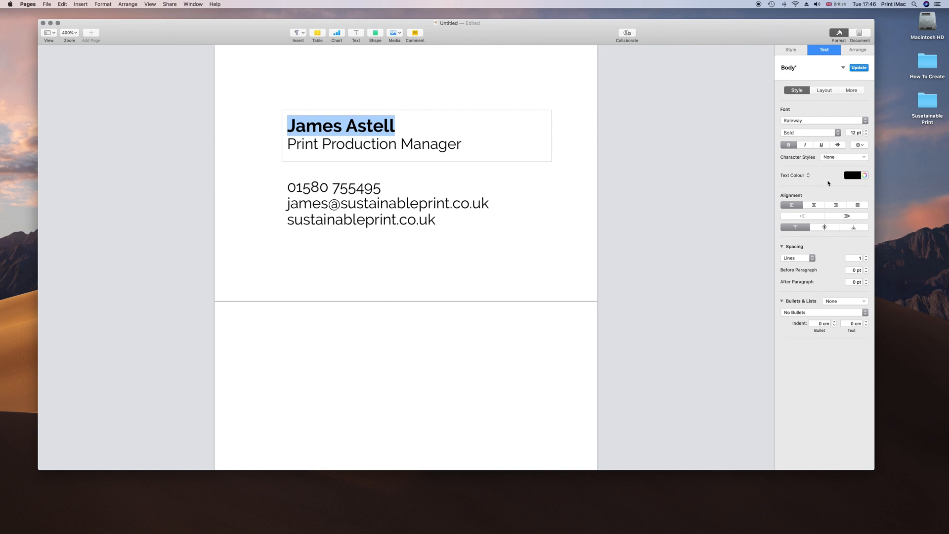
{"action": "left_click", "coordinate": [864, 175]}
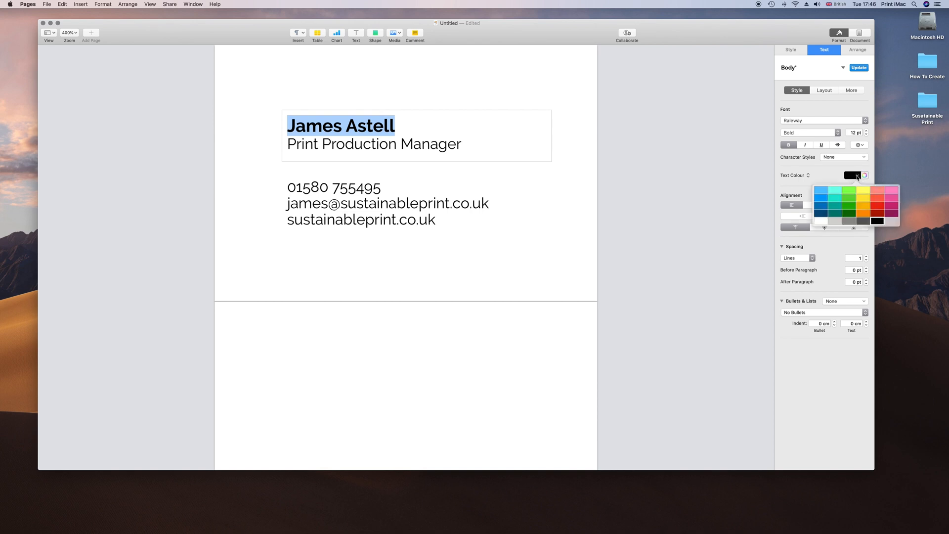
{"action": "left_click", "coordinate": [833, 201]}
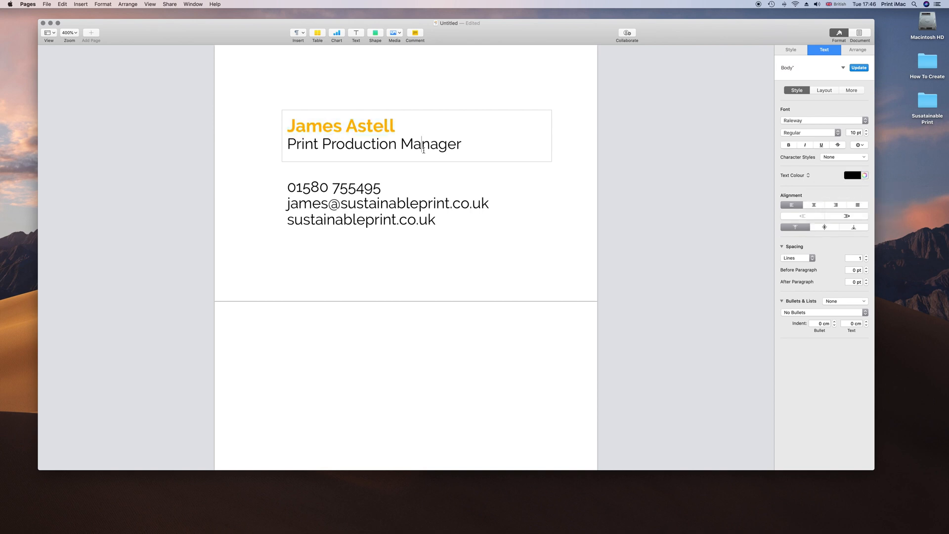
{"action": "triple_click", "coordinate": [374, 144]}
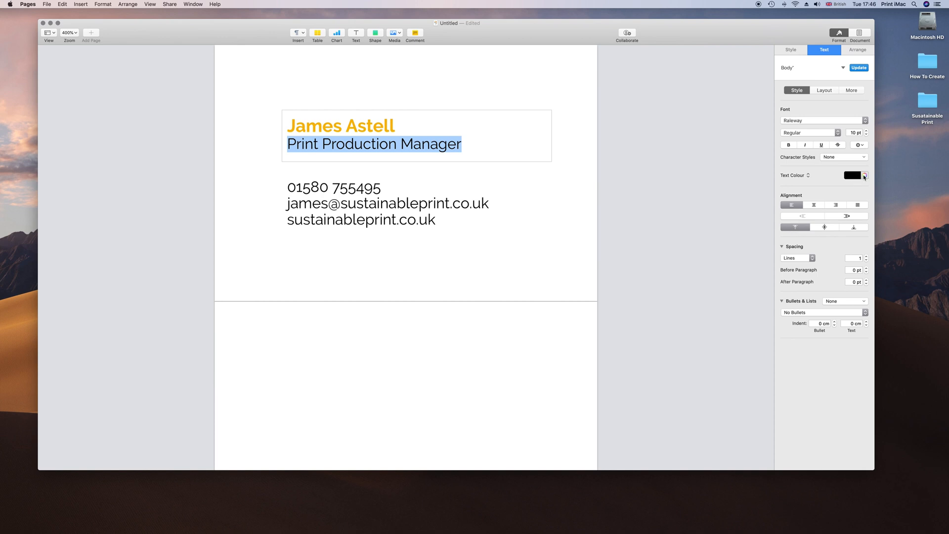
{"action": "left_click", "coordinate": [852, 175]}
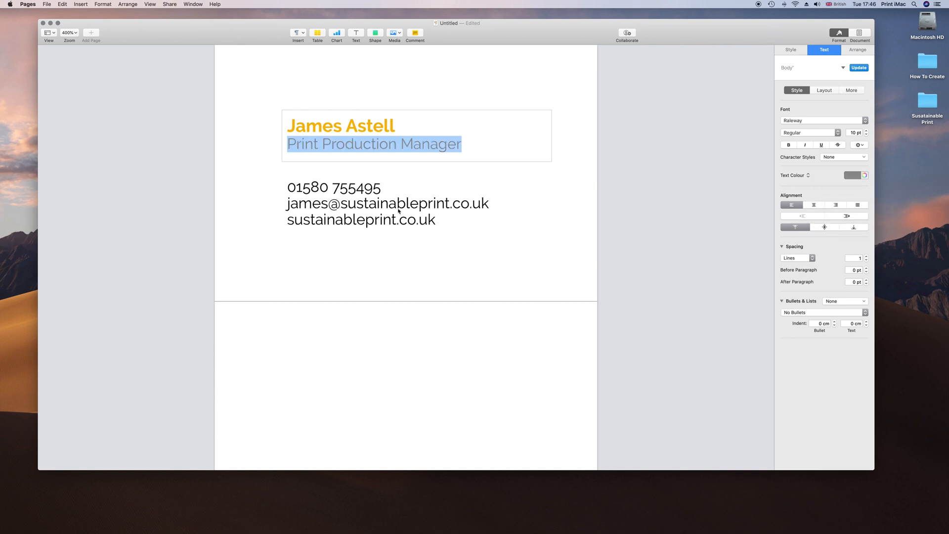
{"action": "left_click", "coordinate": [494, 286]}
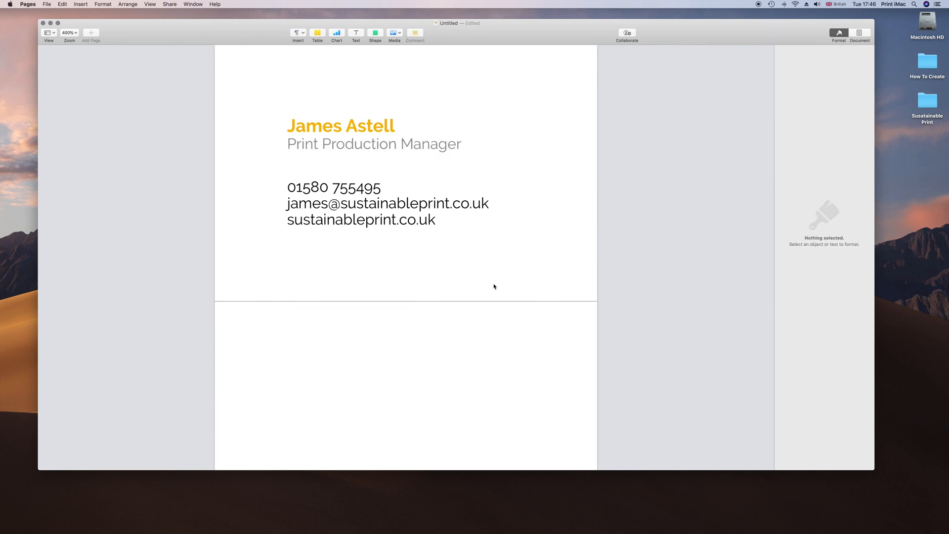
{"action": "mouse_move", "coordinate": [495, 266]}
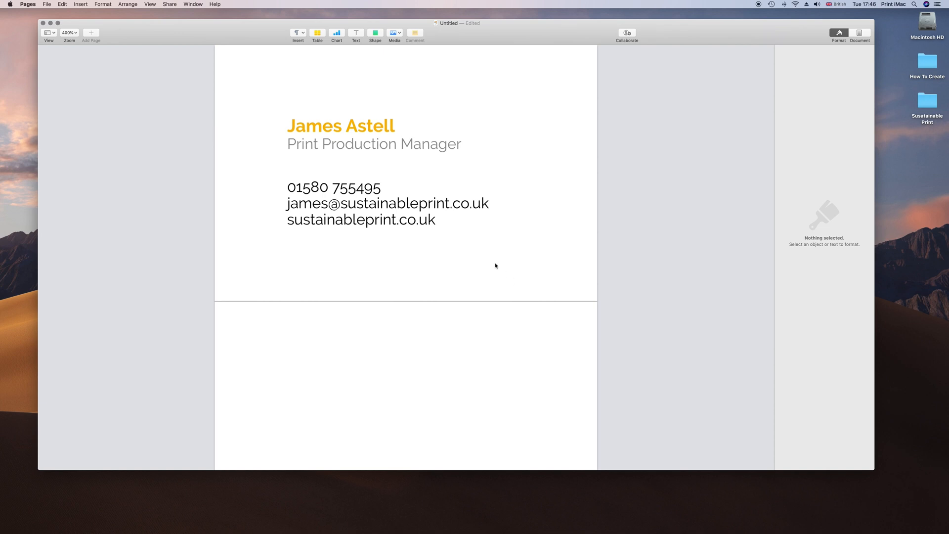
{"action": "mouse_move", "coordinate": [424, 127]}
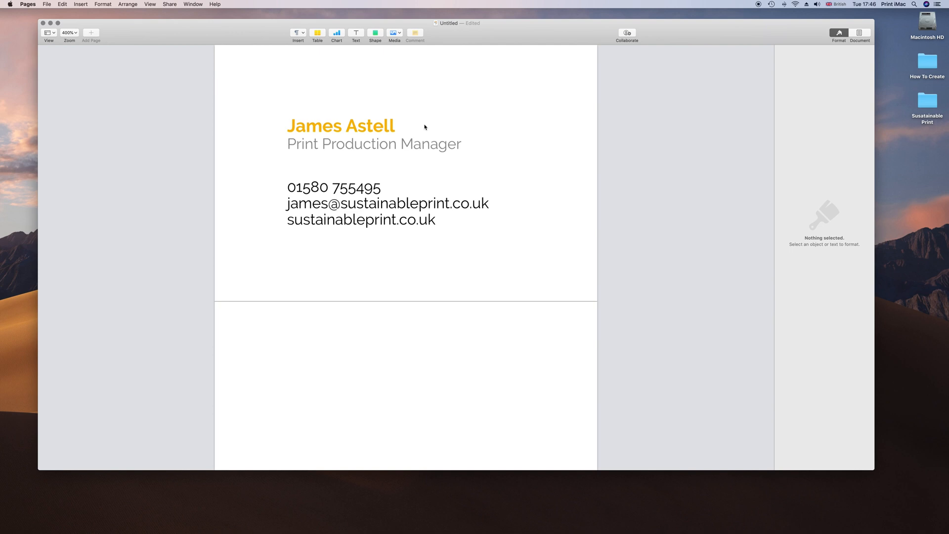
{"action": "scroll", "scroll_direction": "down", "scroll_amount": 3}
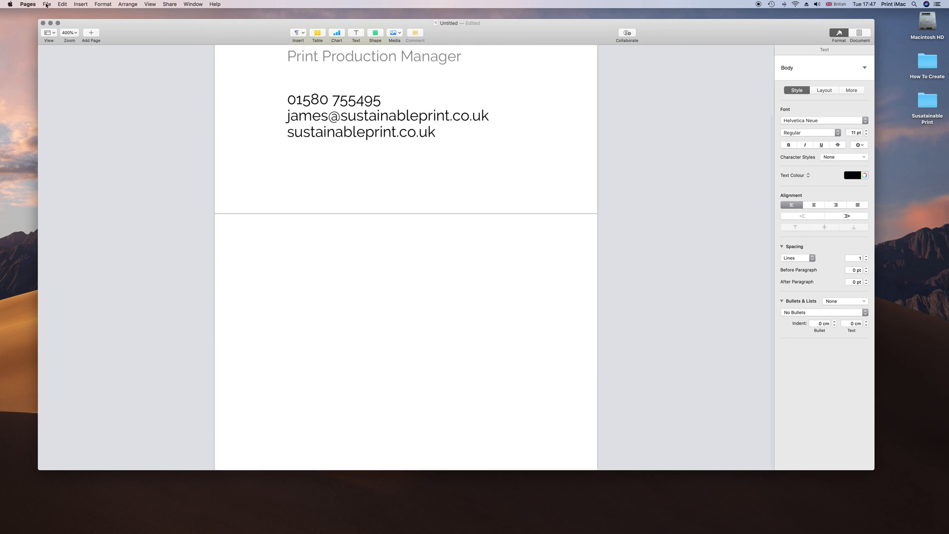
Insert Logo Grayscale-02.png from Desktop > How To Create onto page two
{"action": "left_click", "coordinate": [393, 32]}
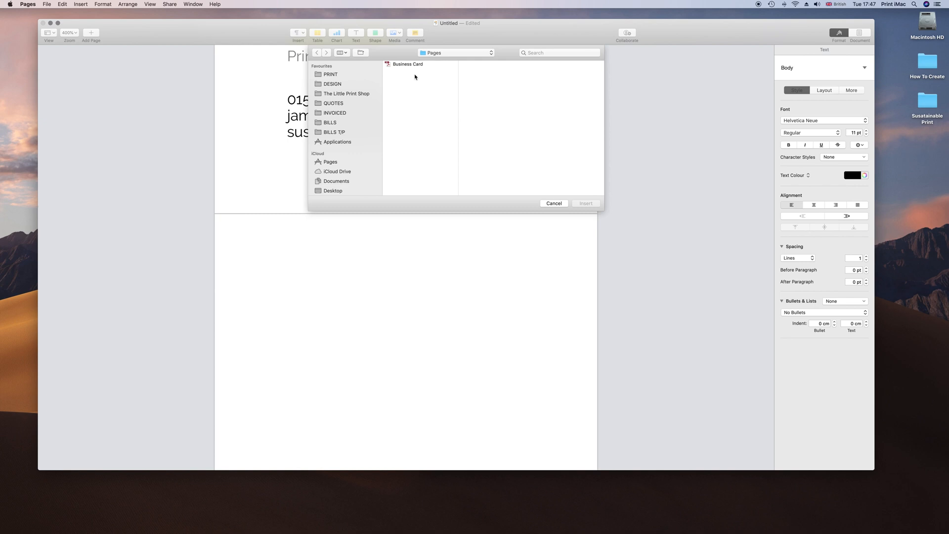
{"action": "left_click", "coordinate": [456, 53]}
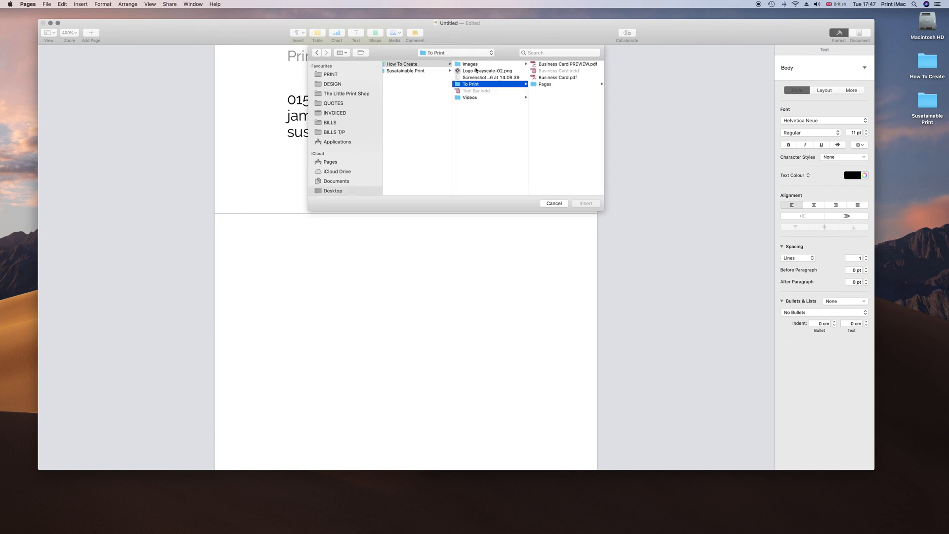
{"action": "left_click", "coordinate": [486, 71]}
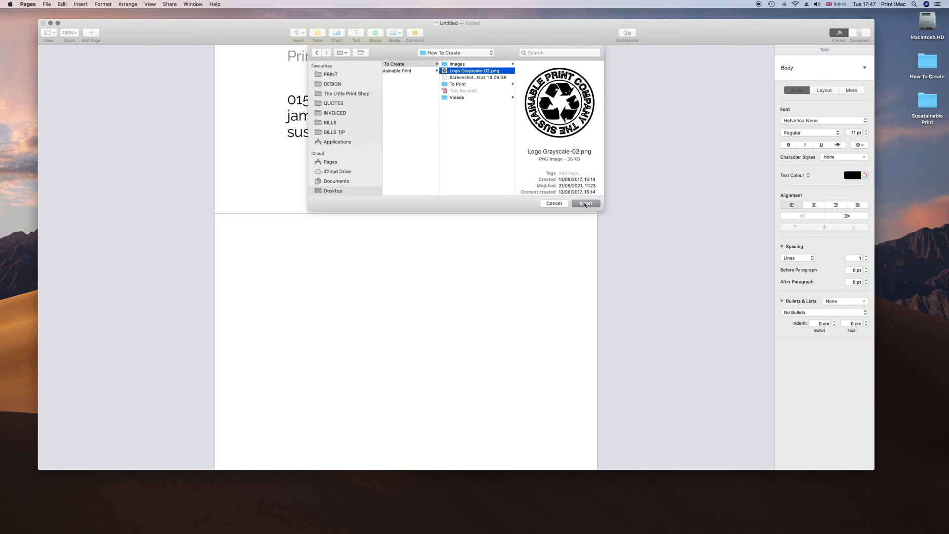
{"action": "left_click", "coordinate": [585, 203]}
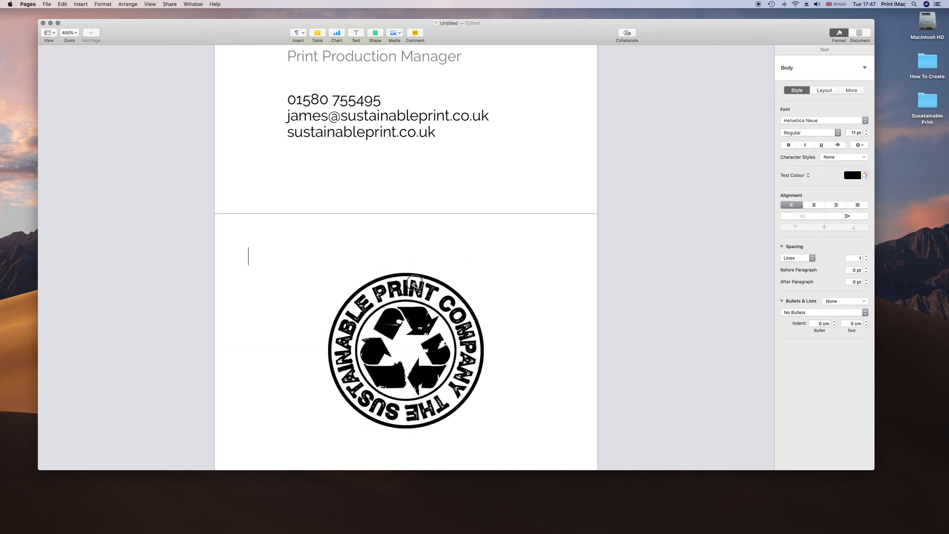
Centre The Sustainable Print Company logo on the second card page
{"action": "left_click", "coordinate": [404, 342]}
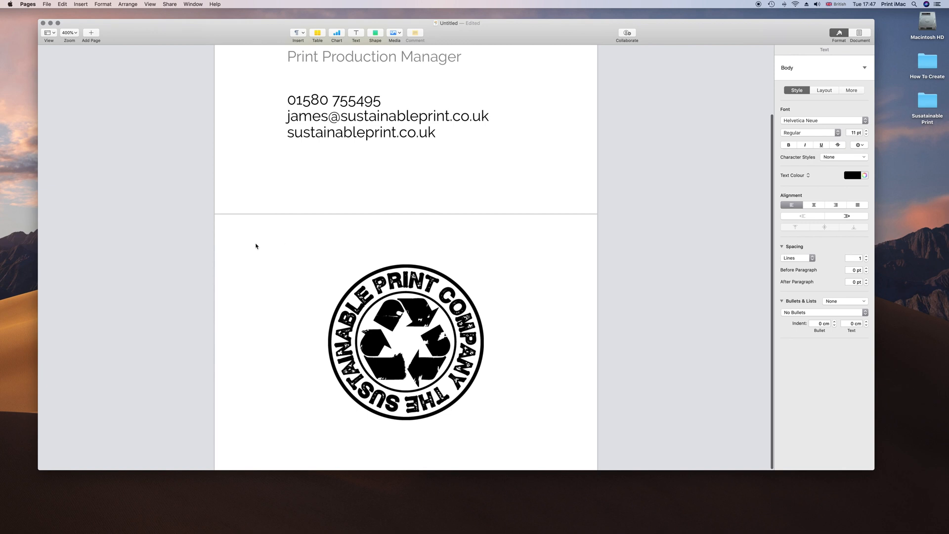
{"action": "mouse_move", "coordinate": [256, 236]}
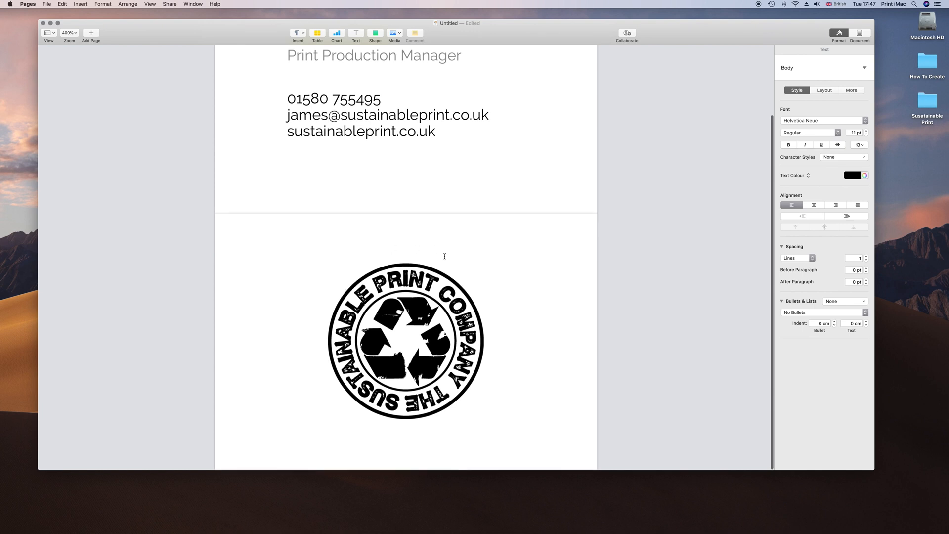
{"action": "left_click", "coordinate": [248, 256]}
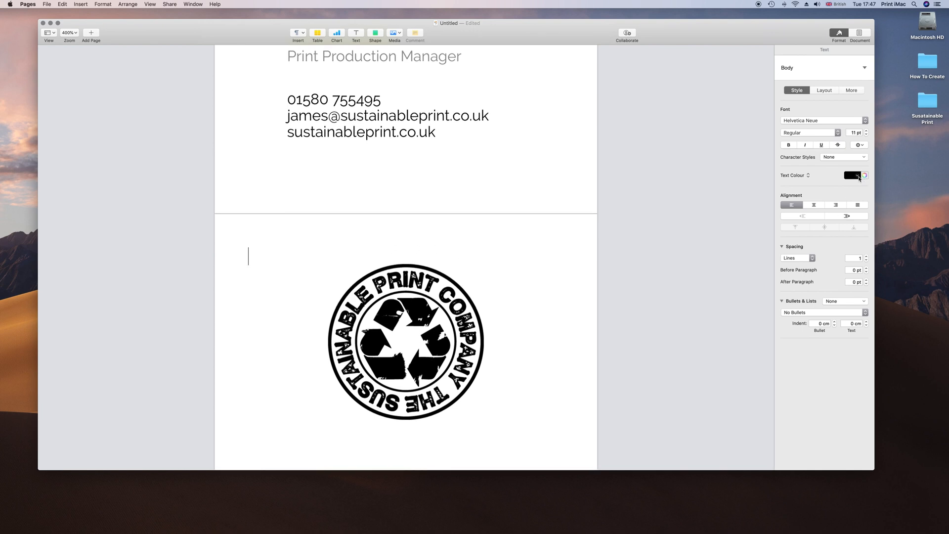
{"action": "mouse_move", "coordinate": [859, 176]}
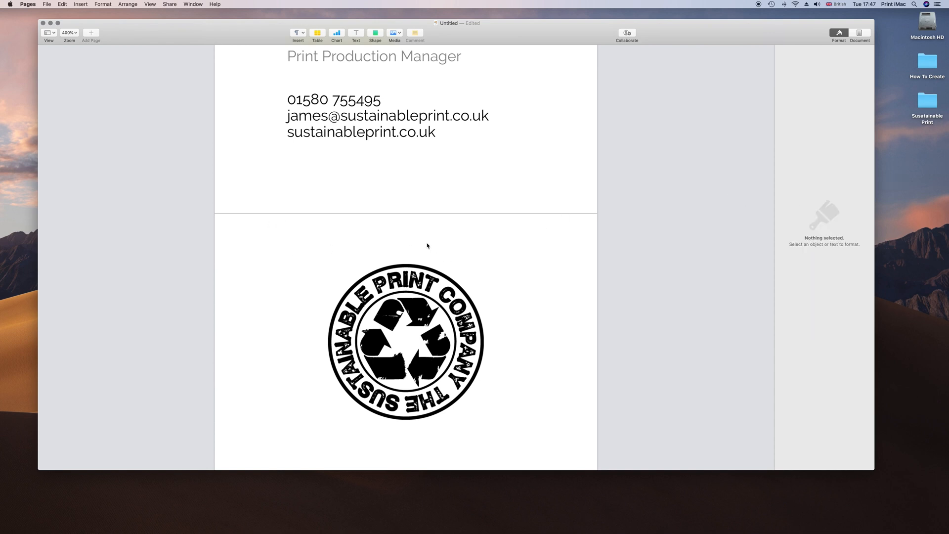
{"action": "left_click", "coordinate": [859, 33]}
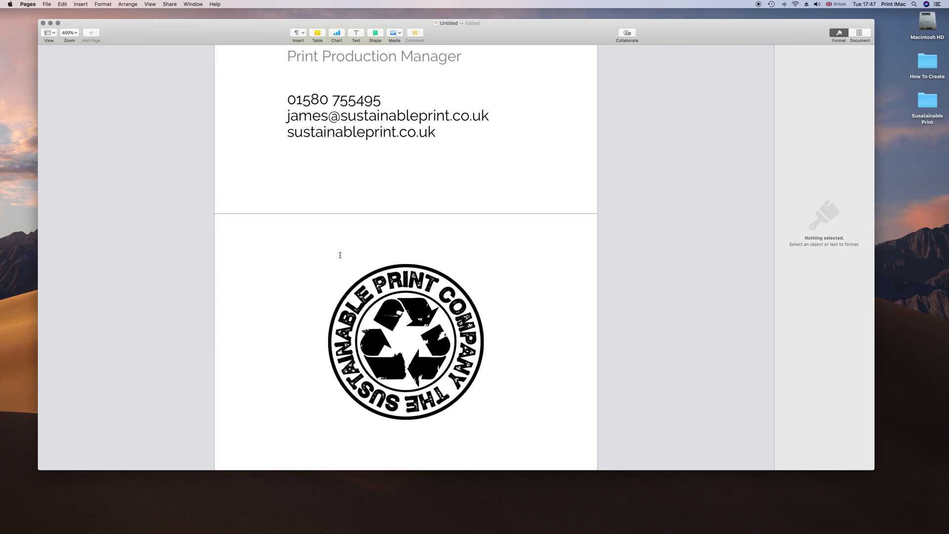
{"action": "left_click", "coordinate": [339, 255]}
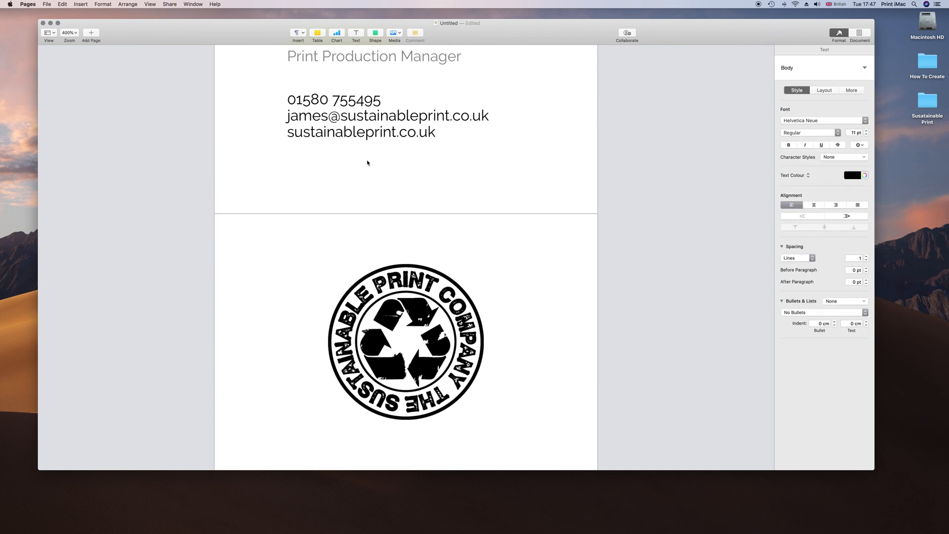
{"action": "left_click", "coordinate": [375, 32]}
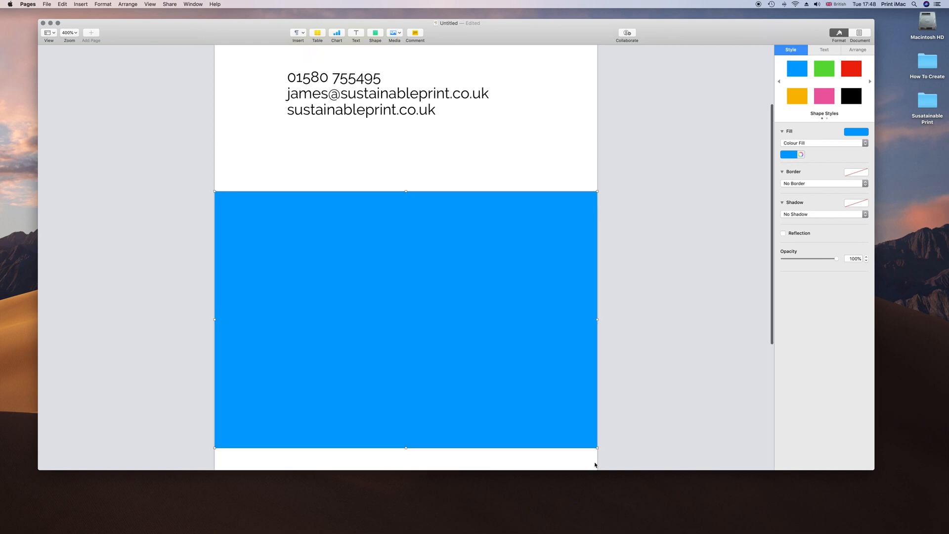
{"action": "mouse_move", "coordinate": [487, 368]}
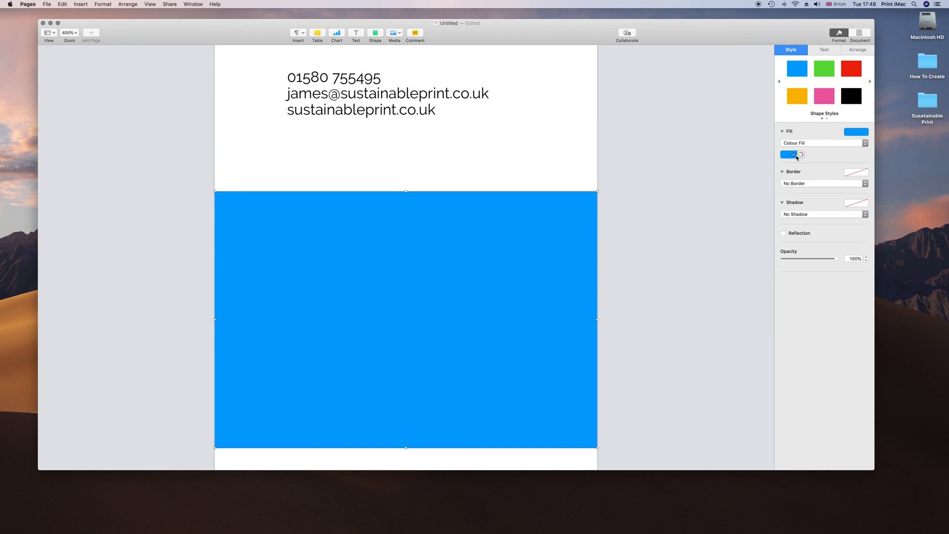
Give the back-page rectangle a custom mustard fill colour
{"action": "left_click", "coordinate": [788, 154]}
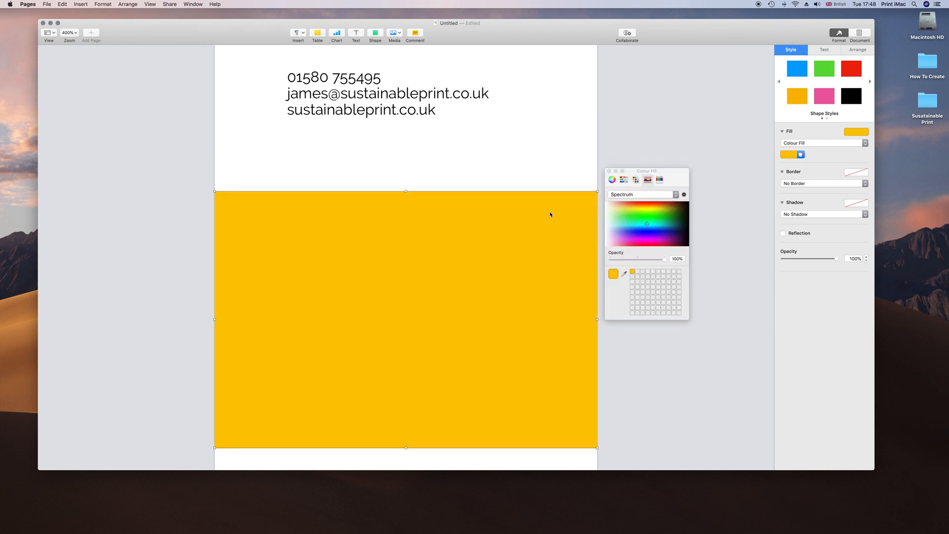
{"action": "mouse_move", "coordinate": [546, 253]}
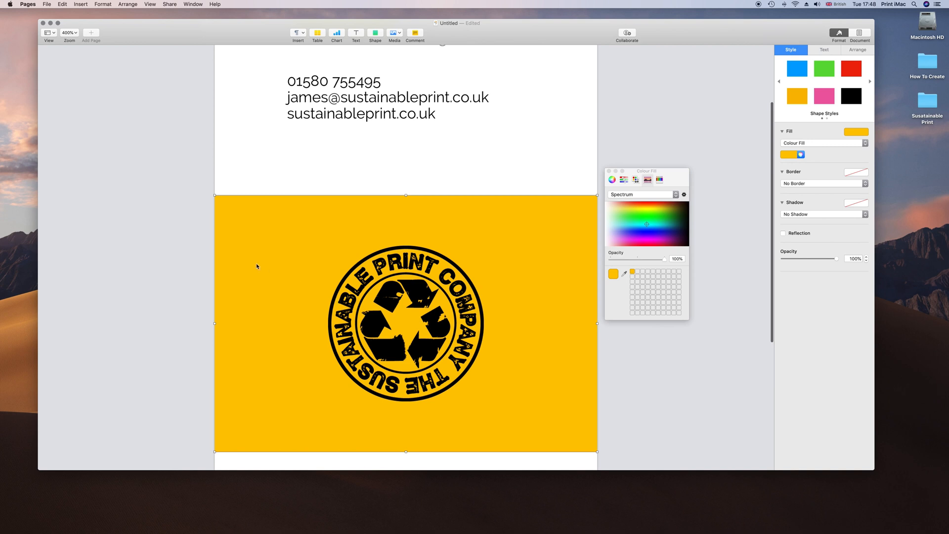
Show the Document inspector's Section settings and scroll through the card pages
{"action": "scroll", "scroll_direction": "down", "scroll_amount": 3}
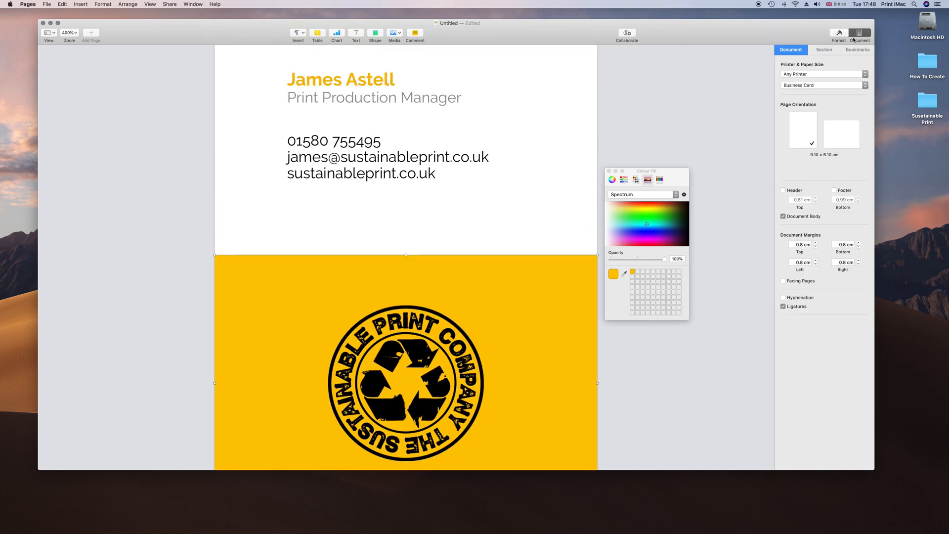
{"action": "left_click", "coordinate": [824, 49]}
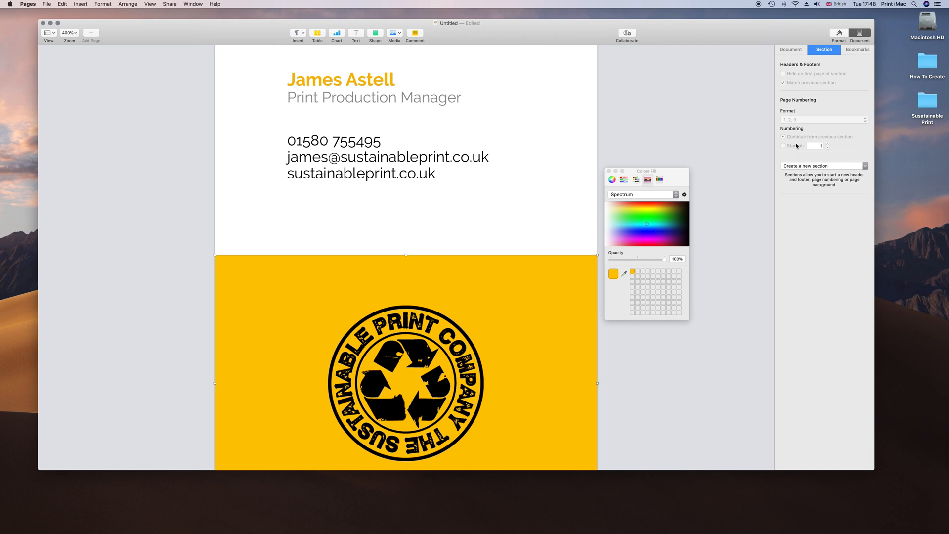
{"action": "scroll", "scroll_direction": "down", "scroll_amount": 3}
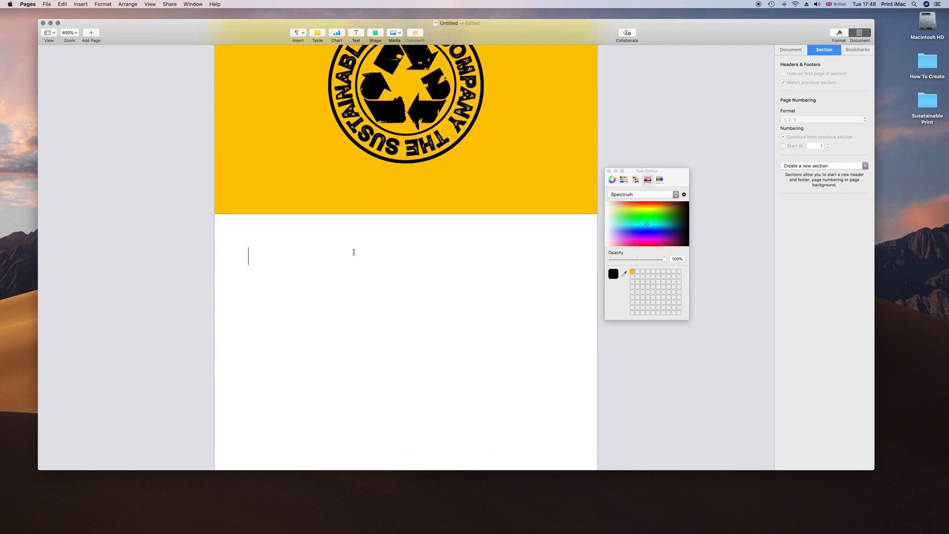
{"action": "scroll", "scroll_direction": "down", "scroll_amount": 3}
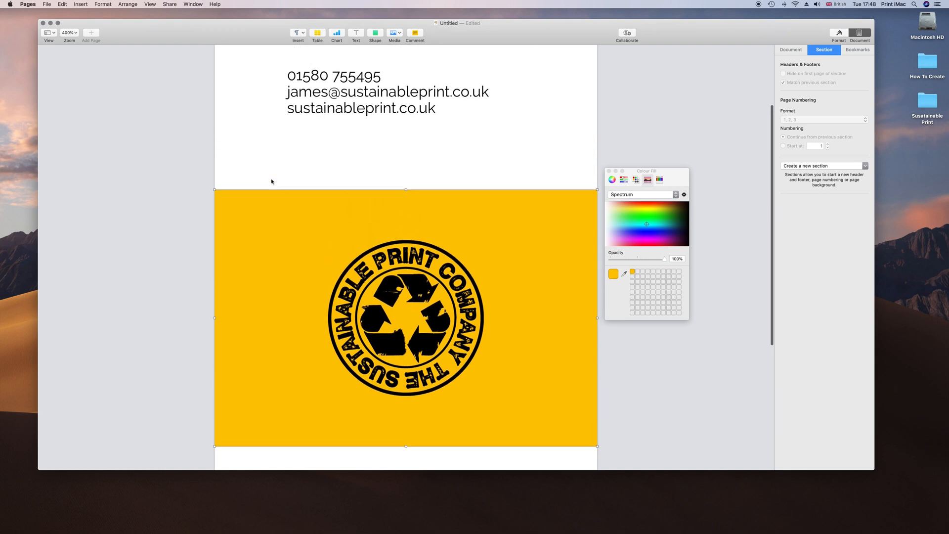
{"action": "scroll", "scroll_direction": "down", "scroll_amount": 3}
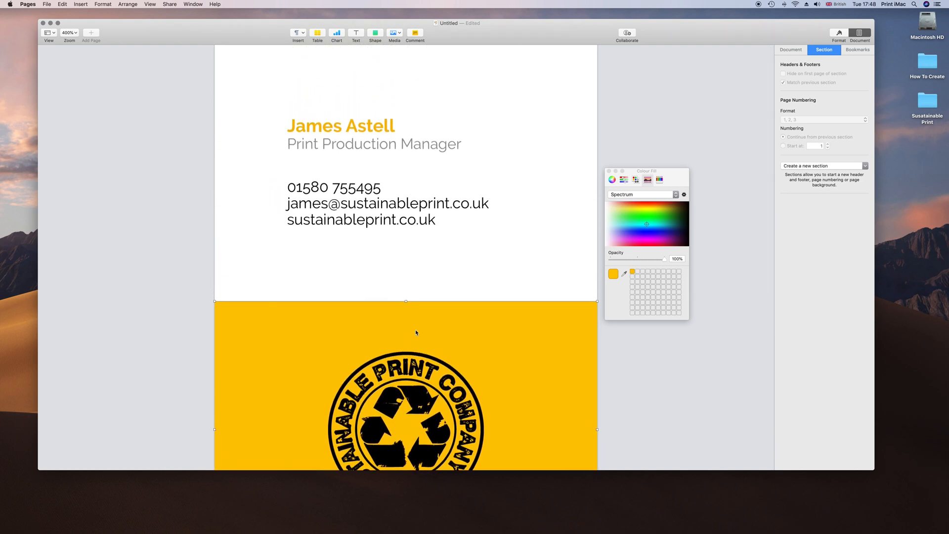
{"action": "mouse_move", "coordinate": [377, 238]}
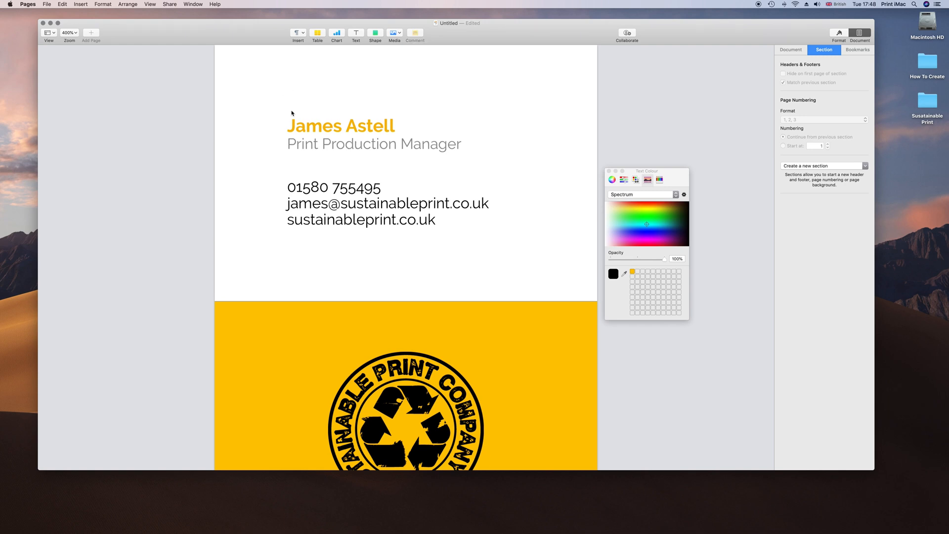
{"action": "scroll", "scroll_direction": "down", "scroll_amount": 3}
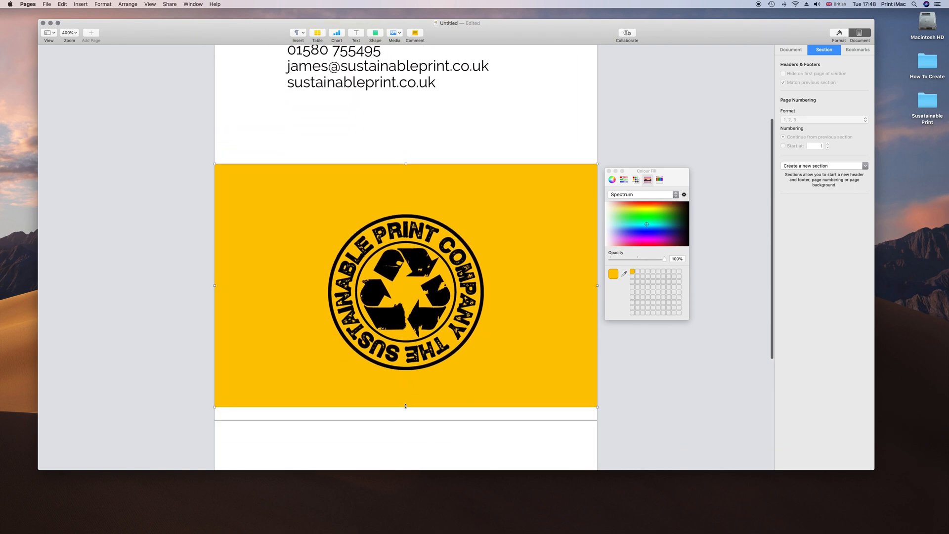
{"action": "scroll", "scroll_direction": "down", "scroll_amount": 3}
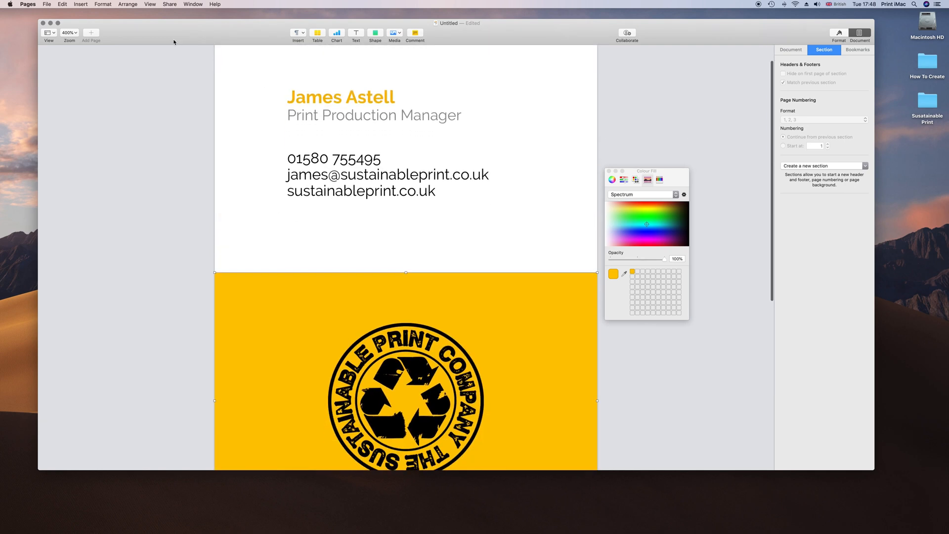
Export the card as Business Card PDF into To Print > Pages, replacing the old copy
{"action": "left_click", "coordinate": [46, 5]}
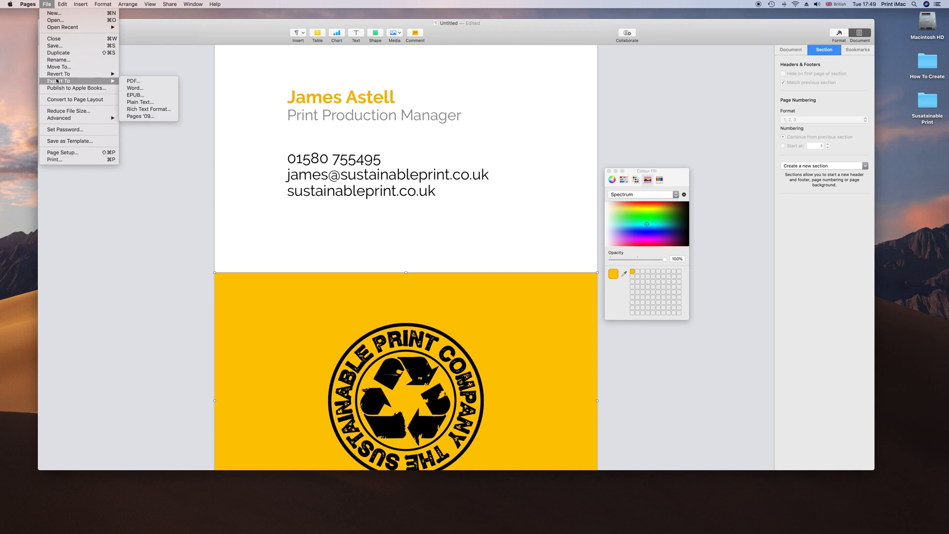
{"action": "left_click", "coordinate": [132, 80]}
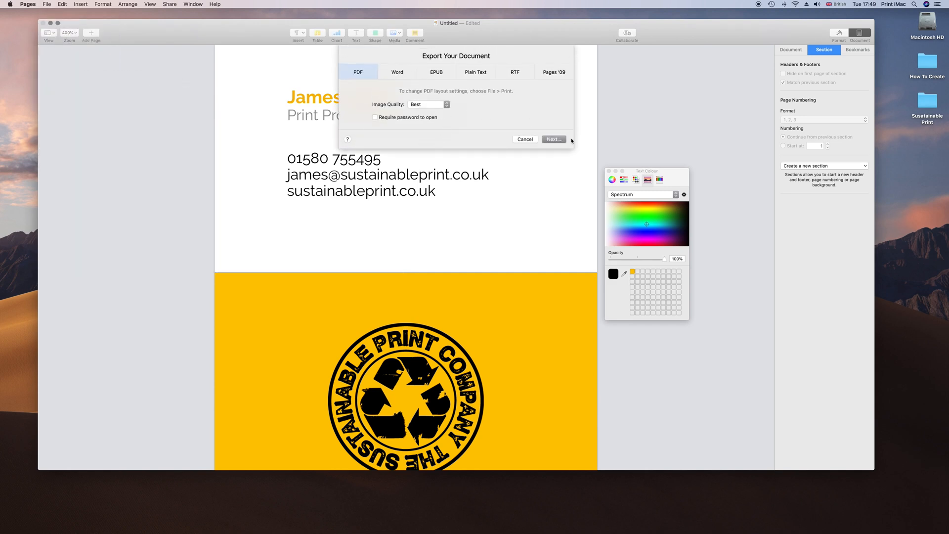
{"action": "left_click", "coordinate": [552, 139]}
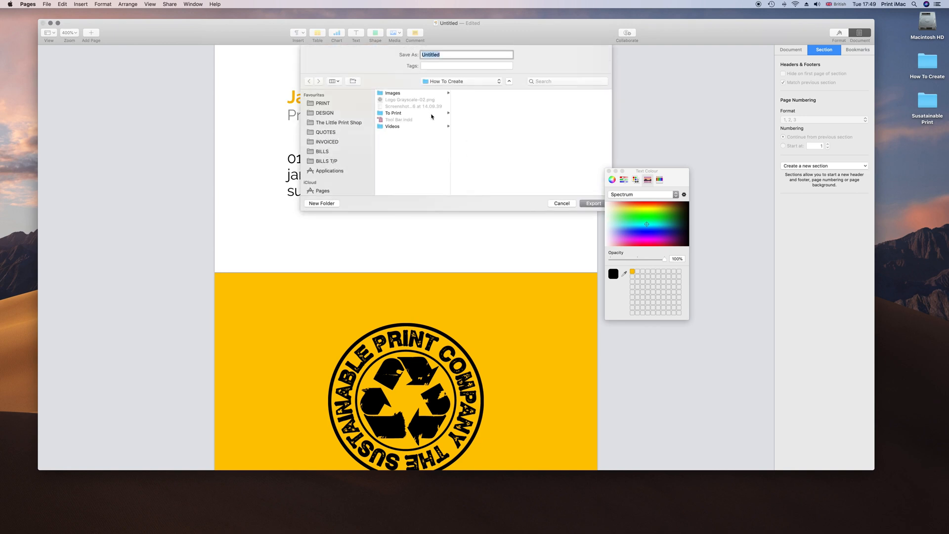
{"action": "mouse_move", "coordinate": [386, 121]}
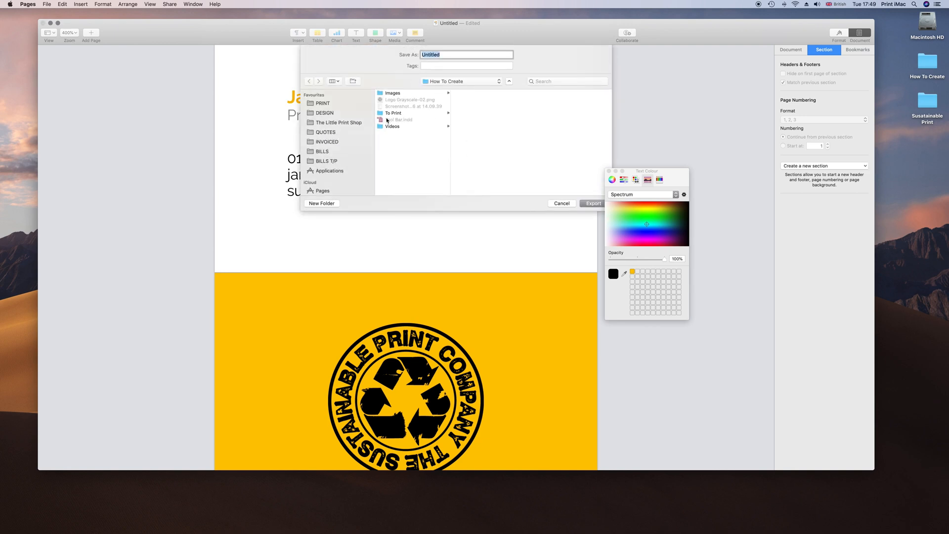
{"action": "left_click", "coordinate": [392, 127]}
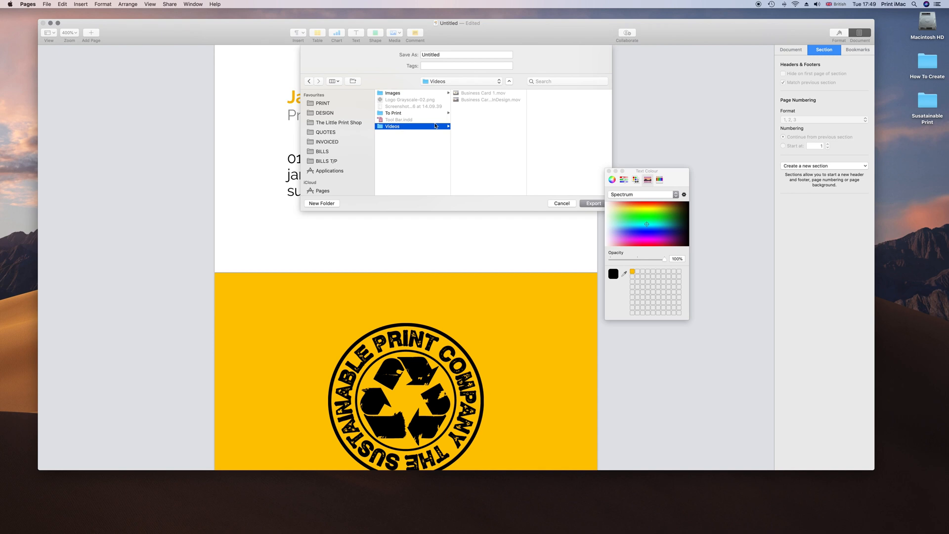
{"action": "left_click", "coordinate": [393, 113]}
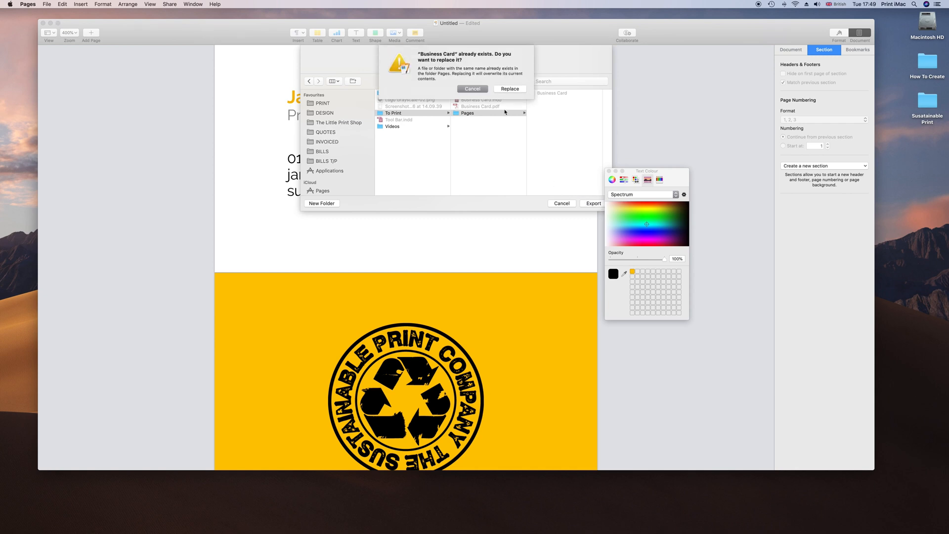
{"action": "left_click", "coordinate": [510, 89]}
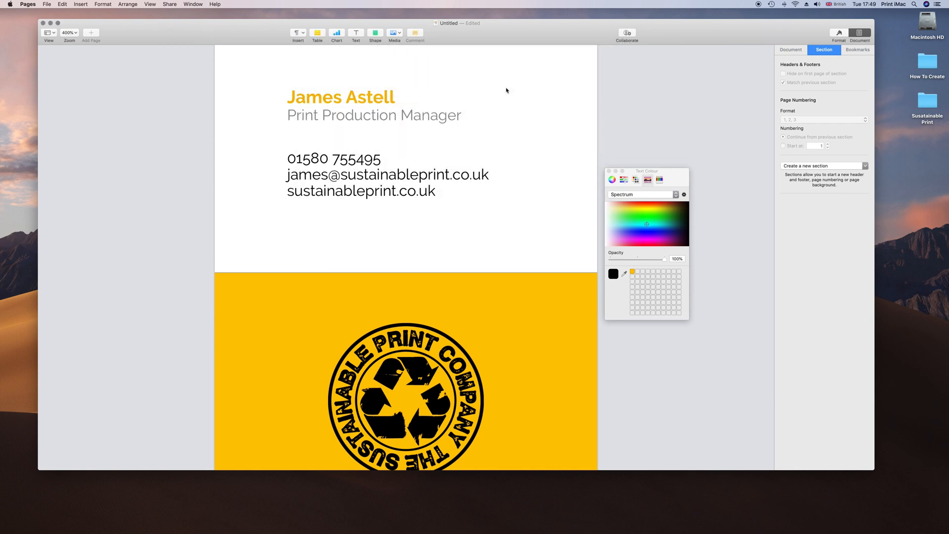
{"action": "mouse_move", "coordinate": [442, 184]}
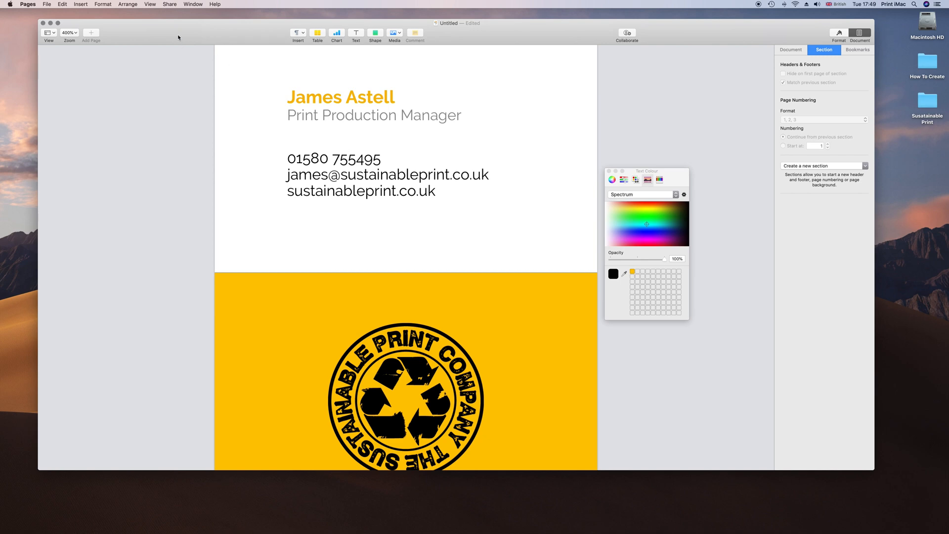
{"action": "left_click", "coordinate": [50, 23]}
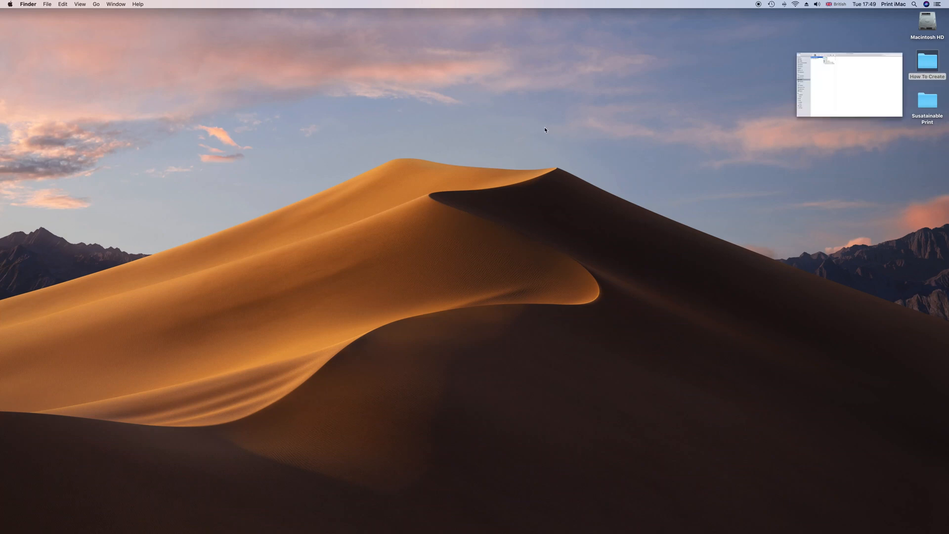
Preview Business Card.pdf inside How To Create > To Print > Pages
{"action": "left_click", "coordinate": [847, 84]}
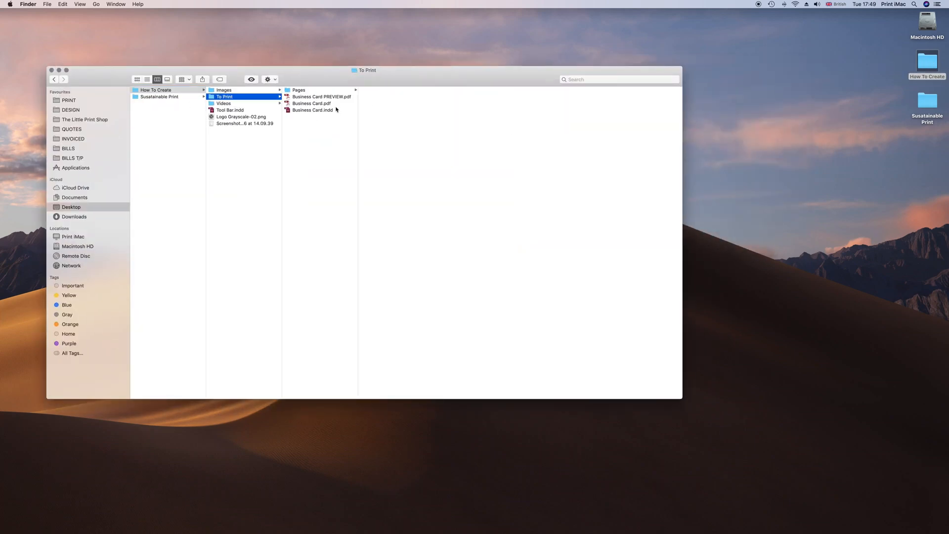
{"action": "left_click", "coordinate": [383, 89]}
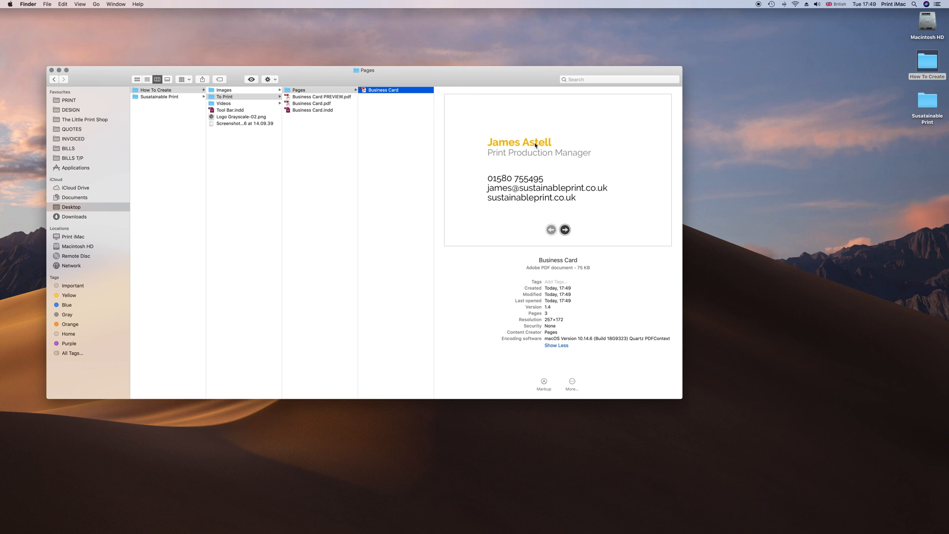
{"action": "mouse_move", "coordinate": [560, 106]}
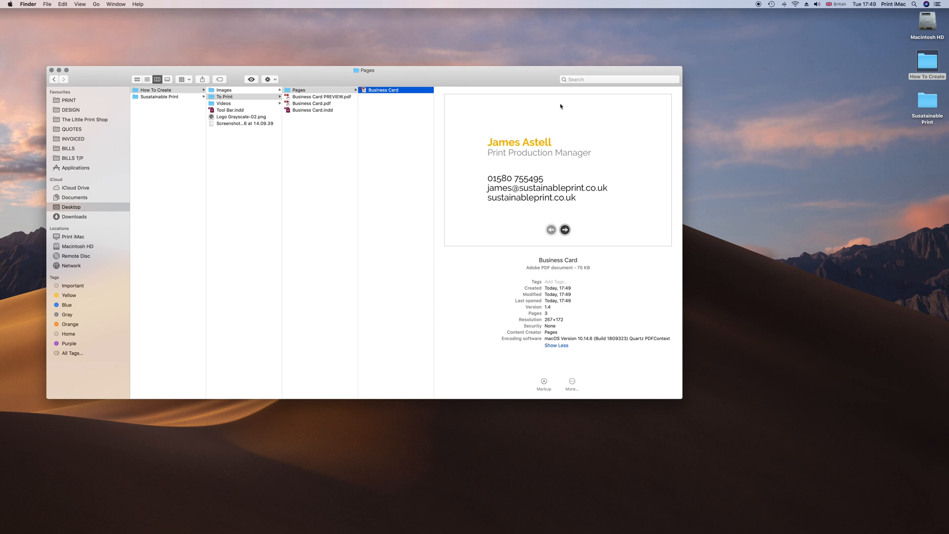